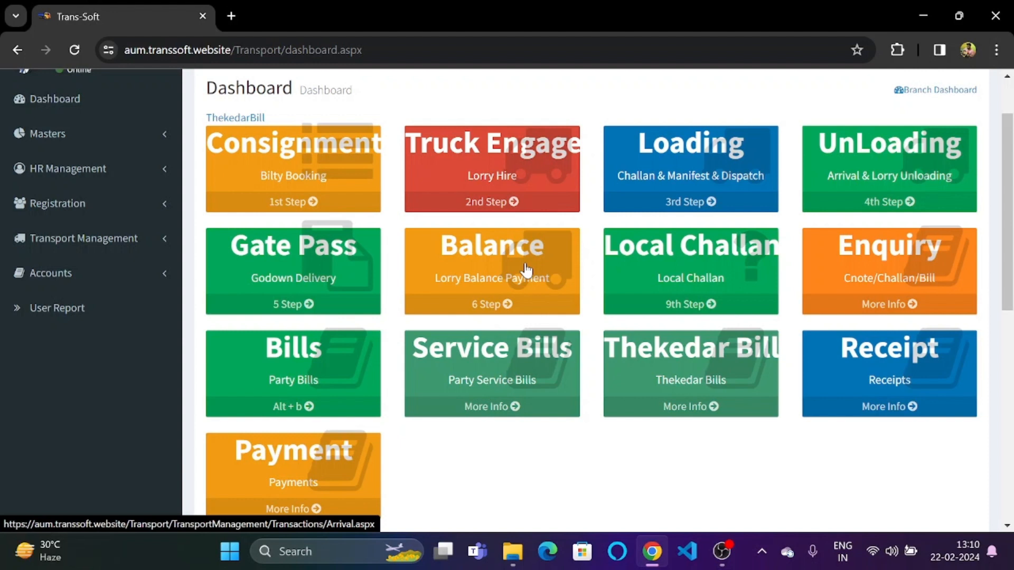
pyautogui.moveTo(524, 270)
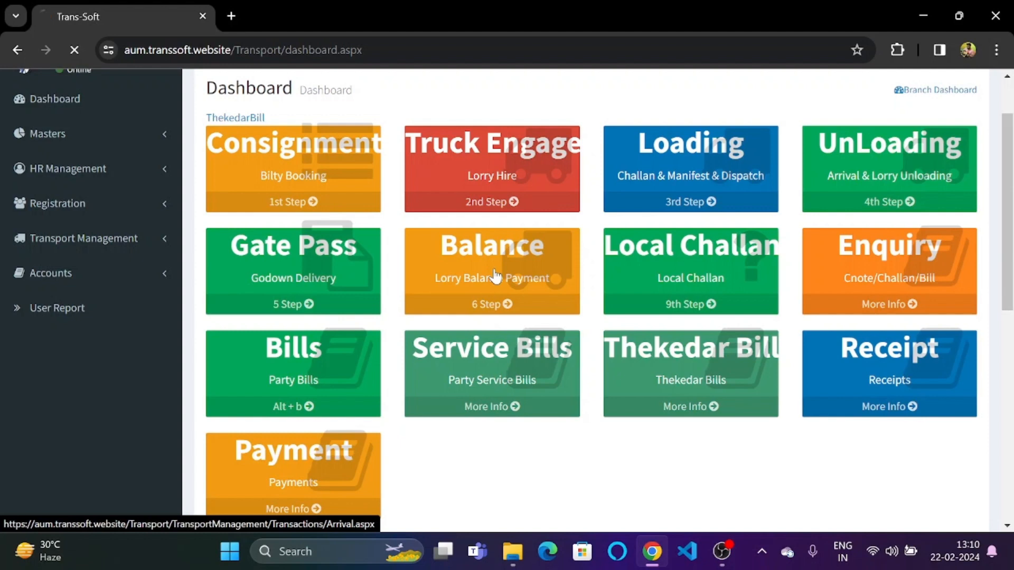
# Step: On Manage Arrival, set the From date to 04/03/2022 and show the arrivals in range
pyautogui.click(888, 169)
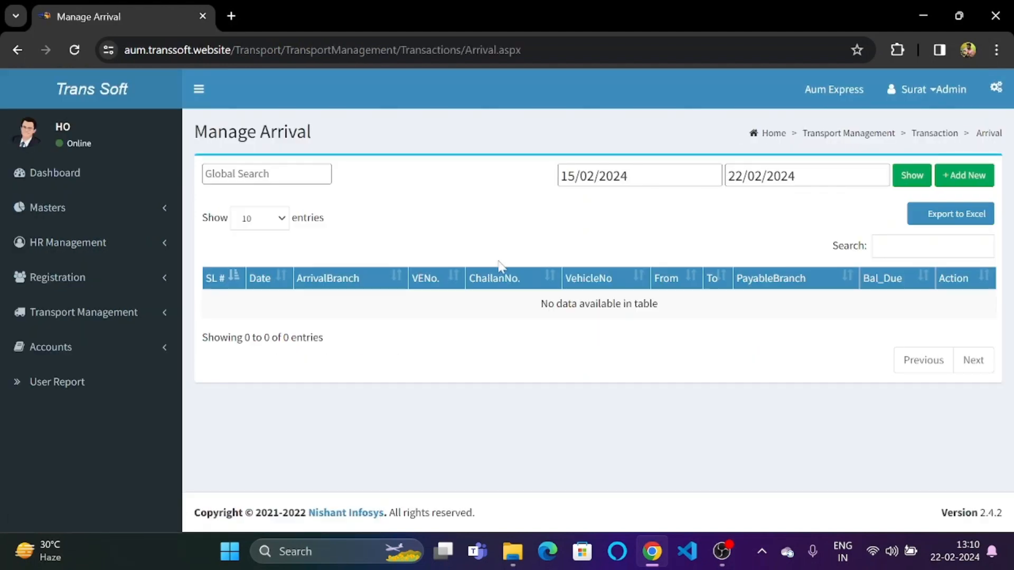
pyautogui.click(637, 175)
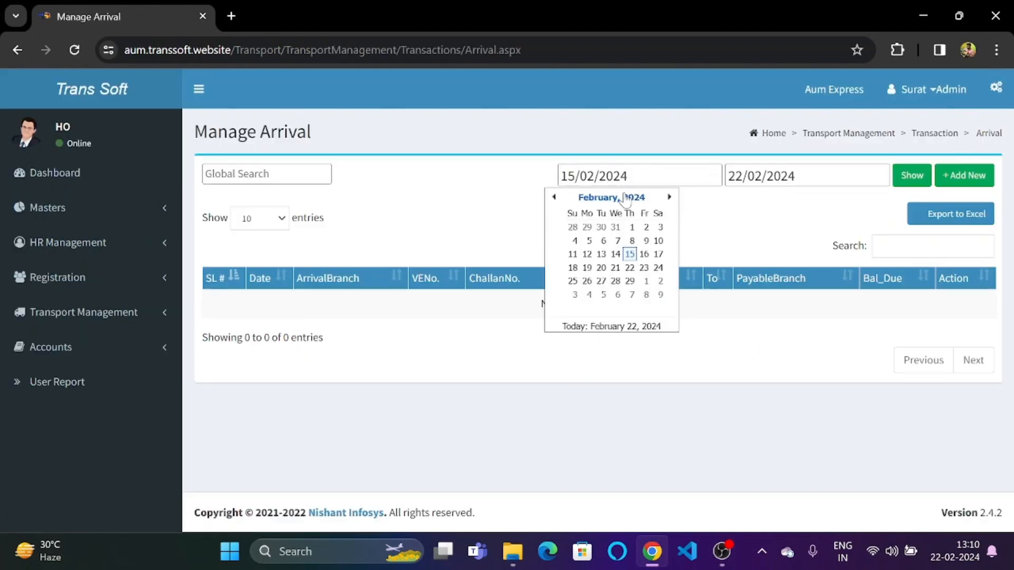
pyautogui.click(611, 197)
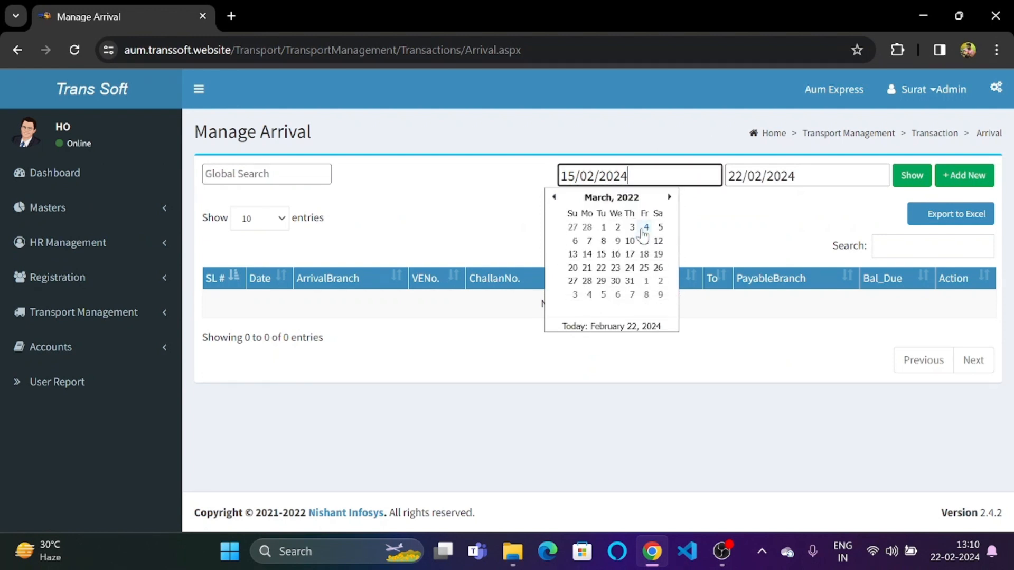
pyautogui.click(644, 227)
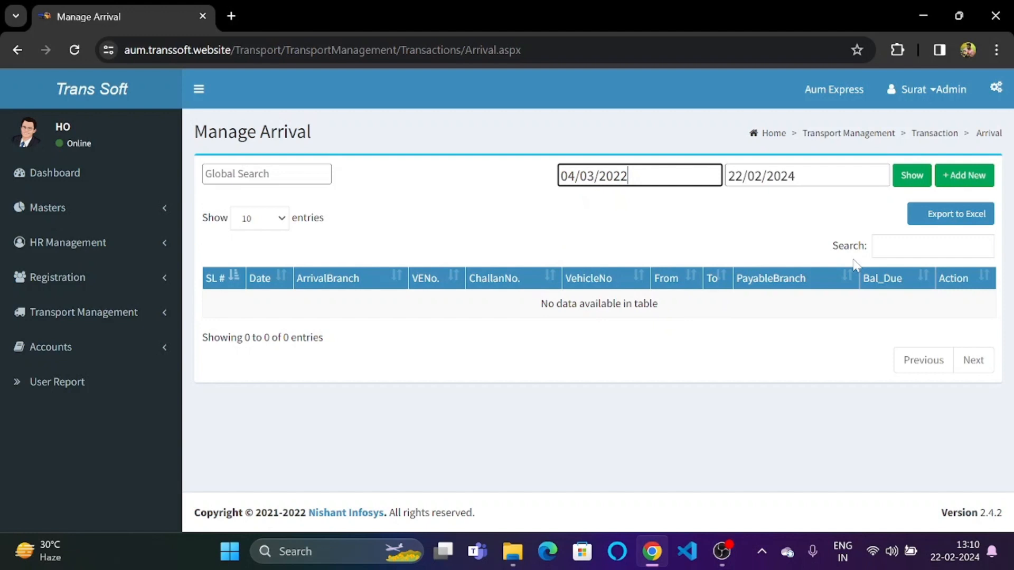
pyautogui.click(912, 175)
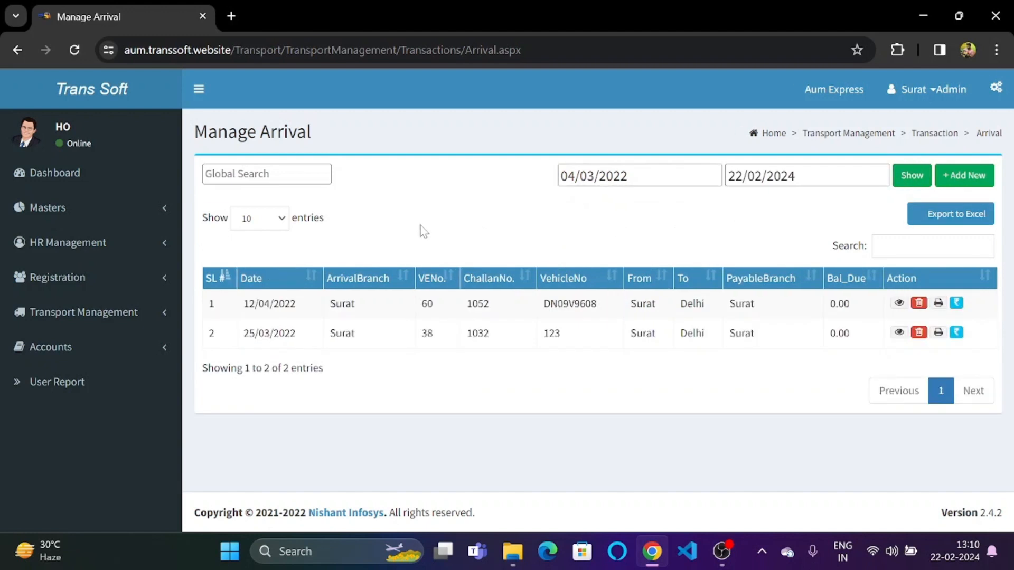
pyautogui.moveTo(226, 356)
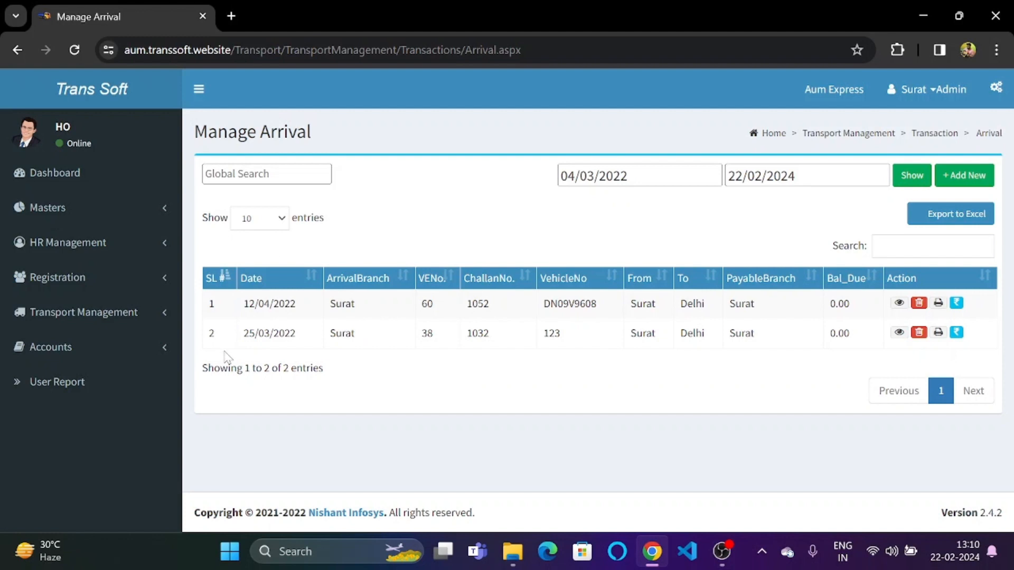
pyautogui.moveTo(441, 390)
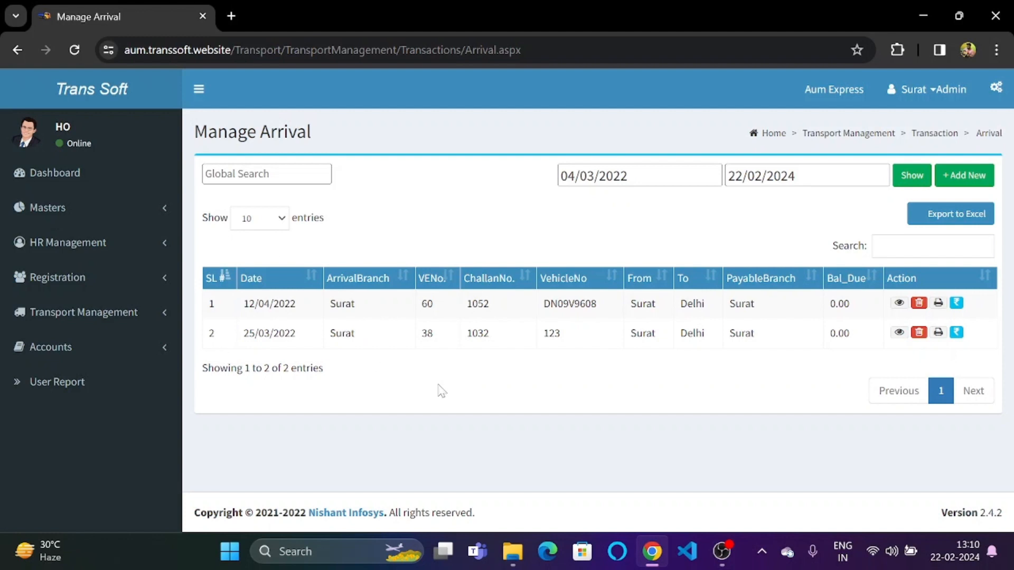
pyautogui.moveTo(247, 277)
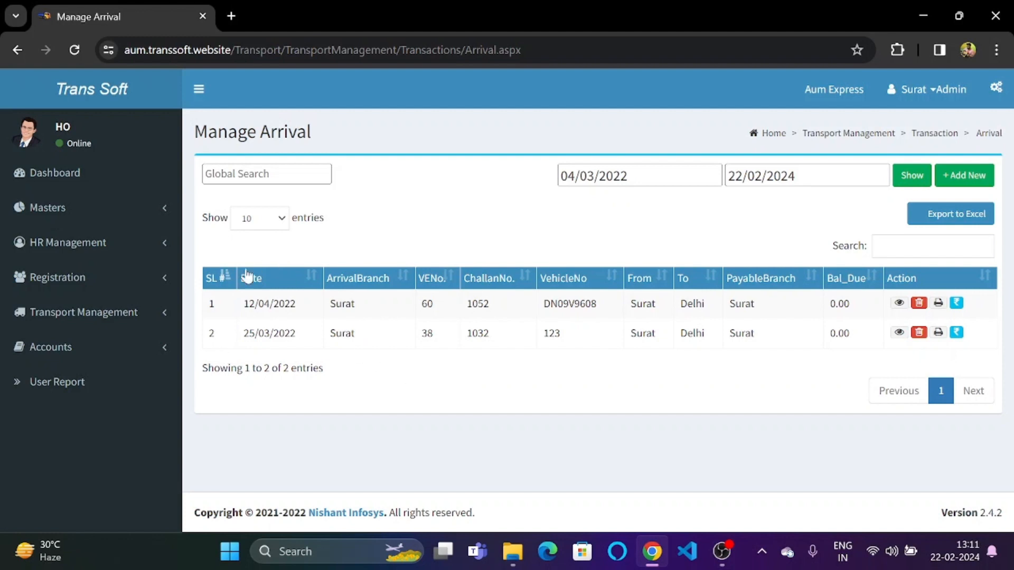
pyautogui.moveTo(226, 294)
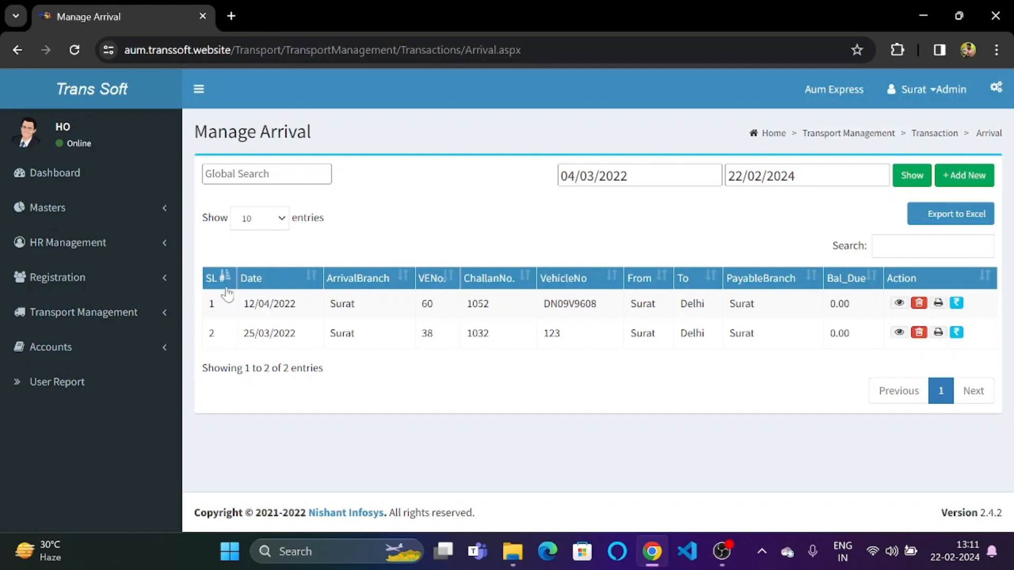
pyautogui.moveTo(307, 289)
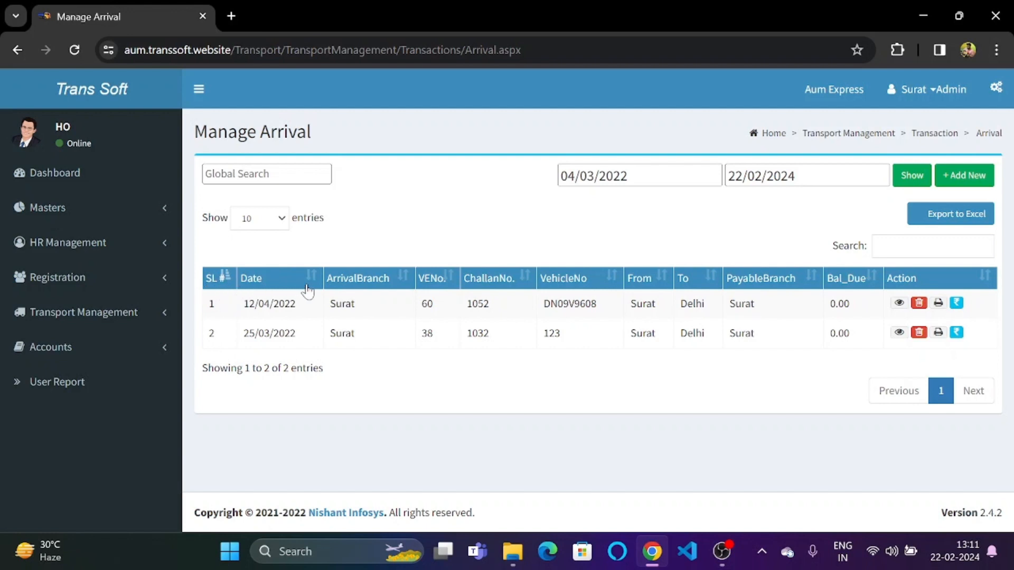
pyautogui.moveTo(363, 291)
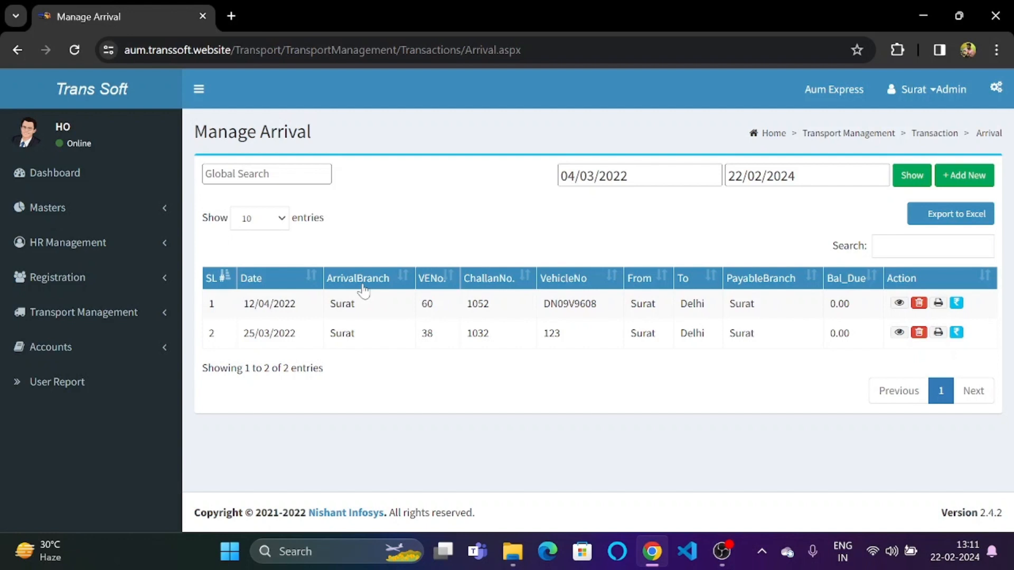
pyautogui.moveTo(436, 286)
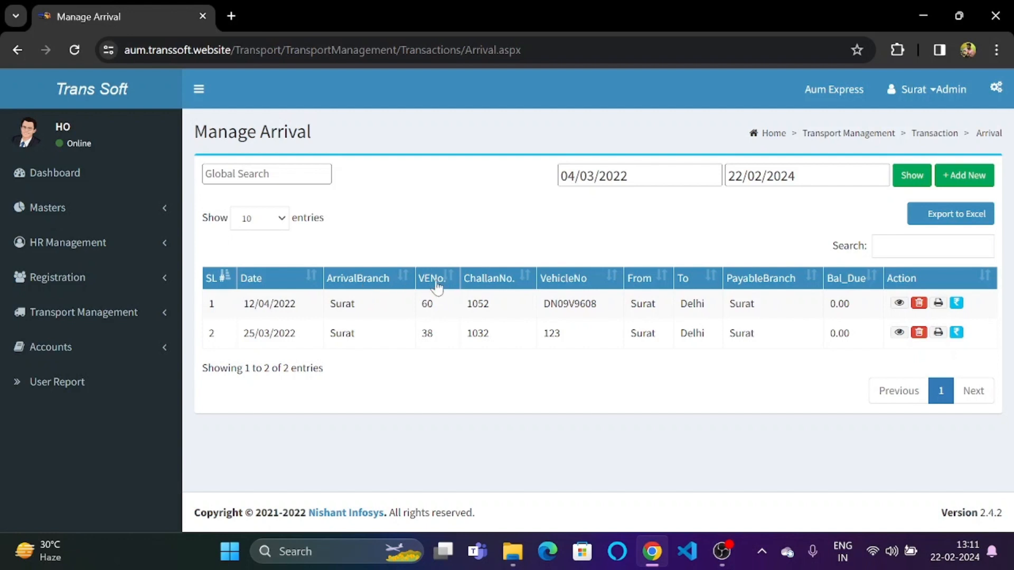
pyautogui.moveTo(475, 281)
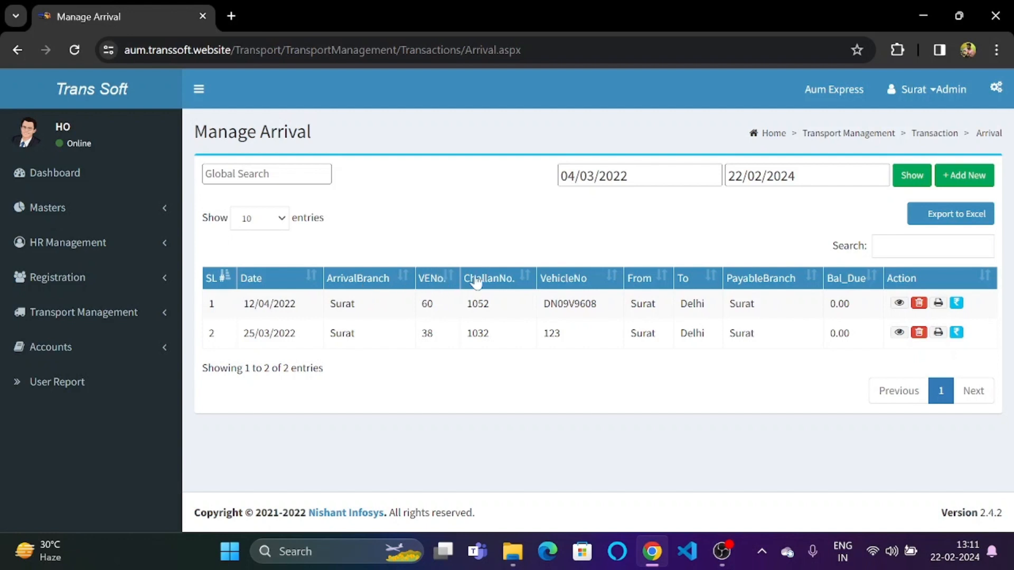
pyautogui.moveTo(580, 283)
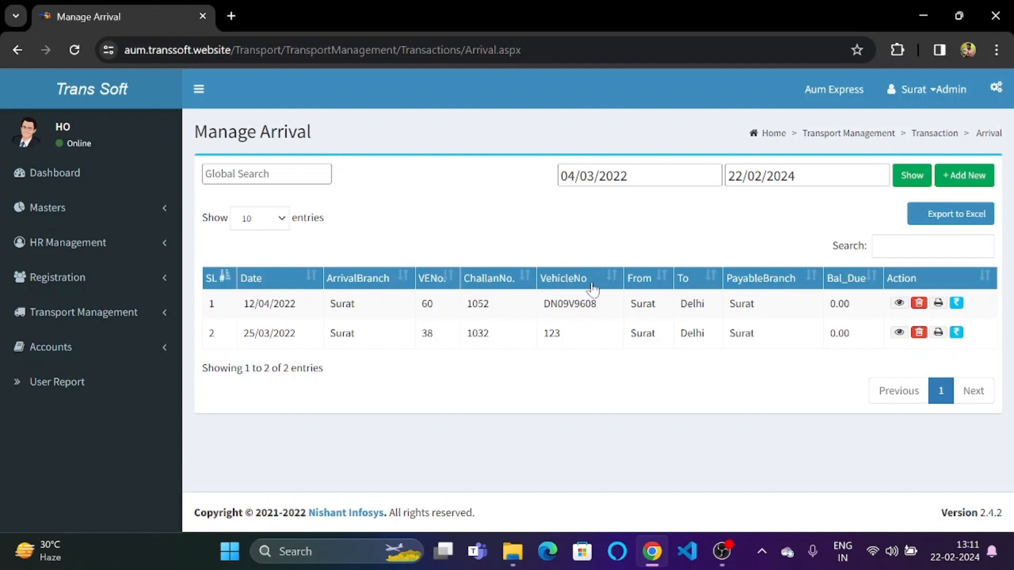
pyautogui.moveTo(636, 287)
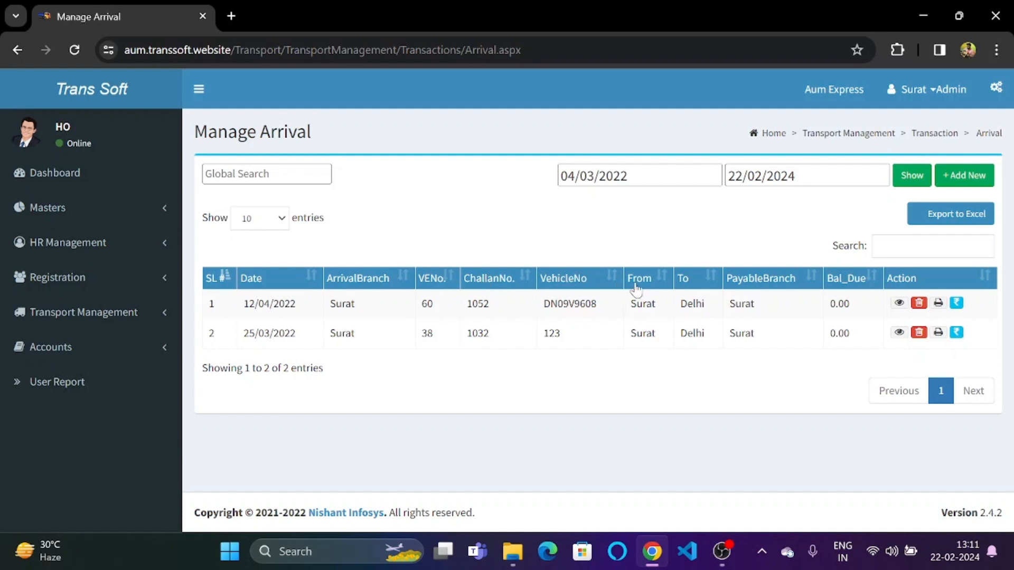
pyautogui.moveTo(659, 289)
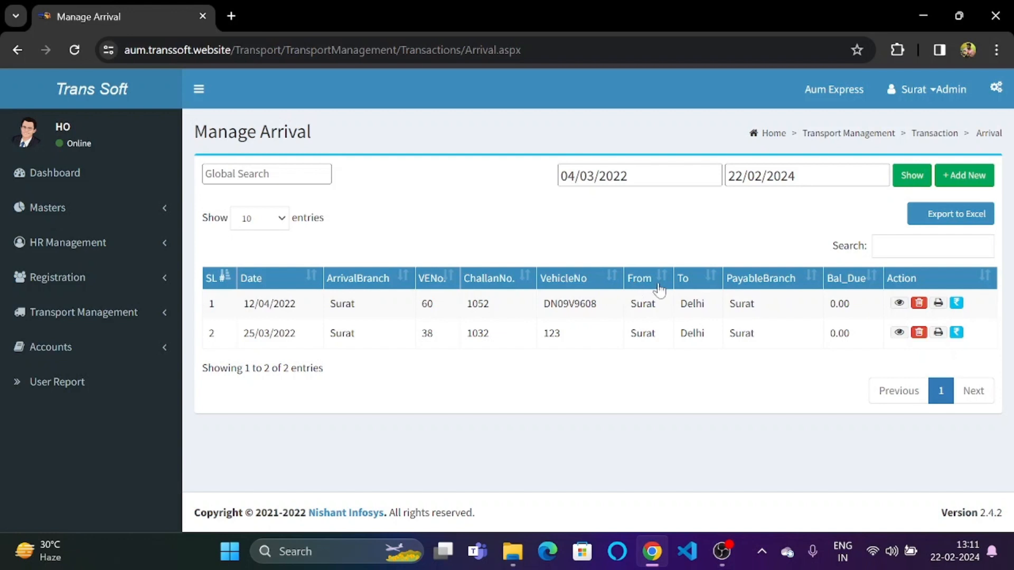
pyautogui.moveTo(746, 286)
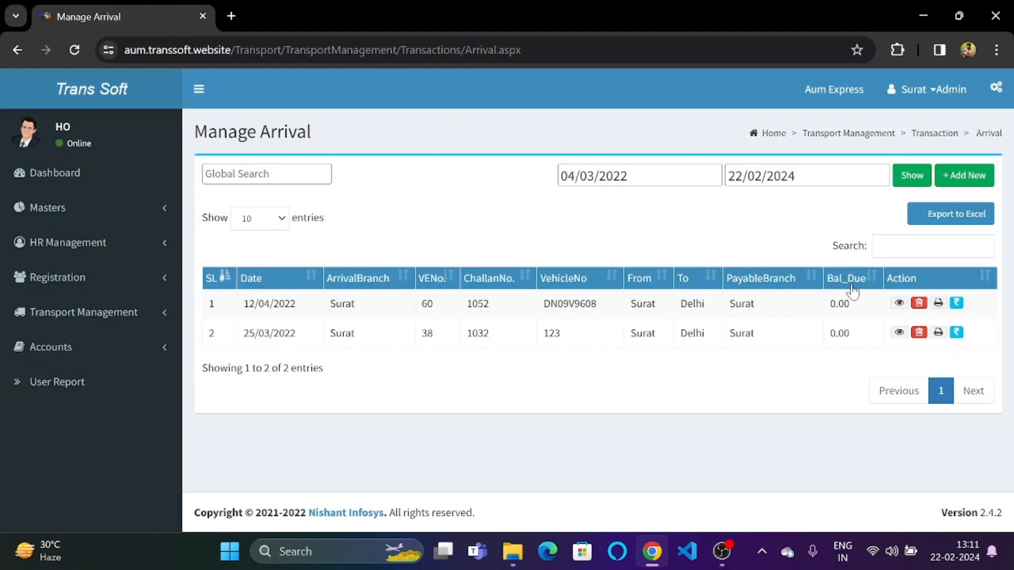
pyautogui.moveTo(834, 353)
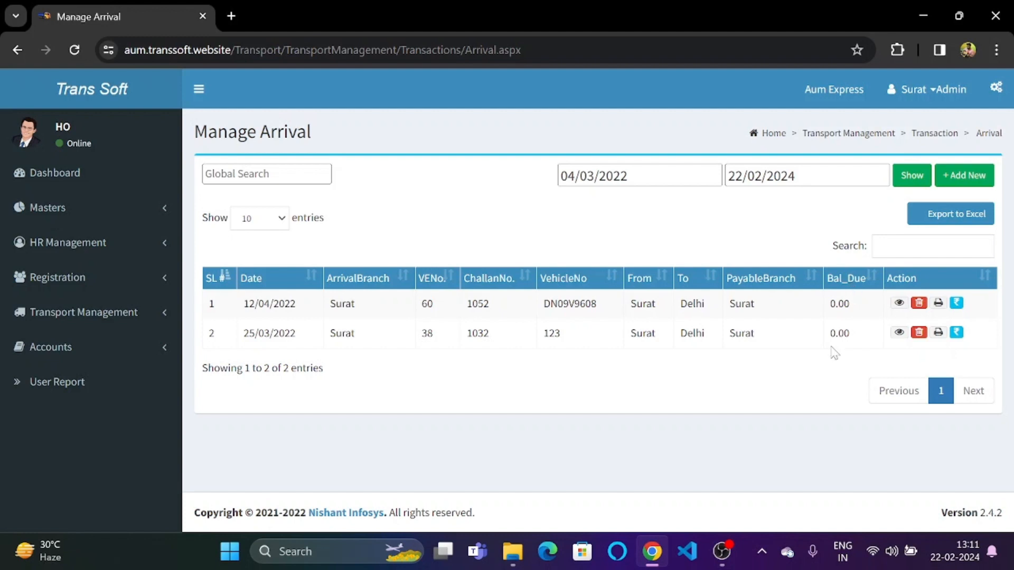
pyautogui.moveTo(830, 346)
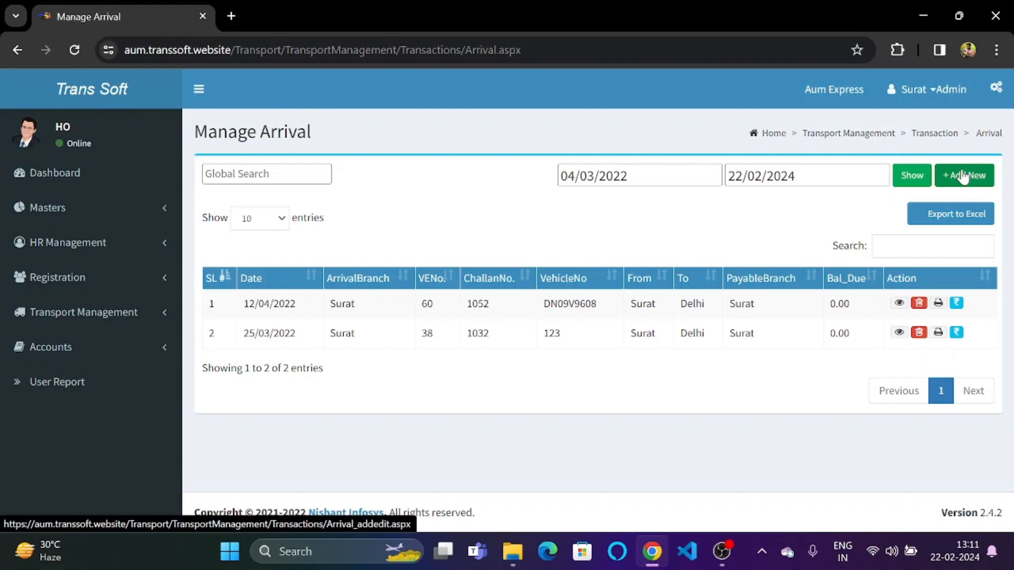
pyautogui.click(963, 175)
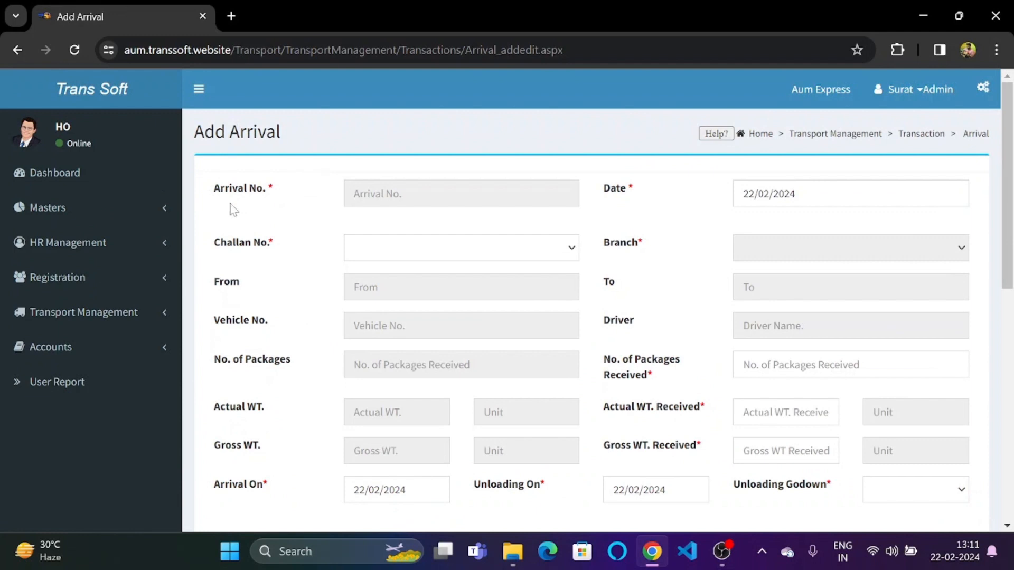
pyautogui.moveTo(611, 201)
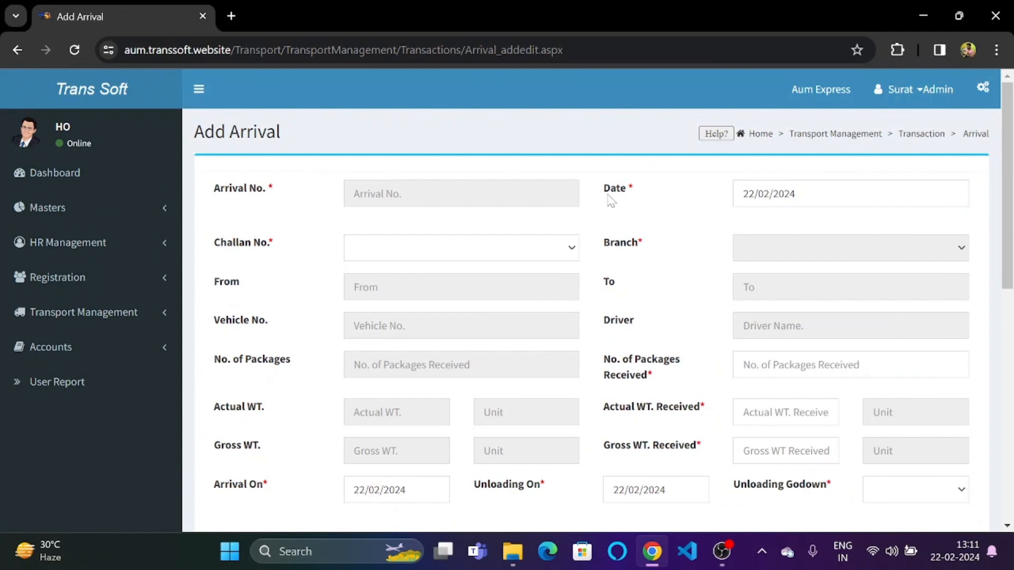
pyautogui.moveTo(658, 248)
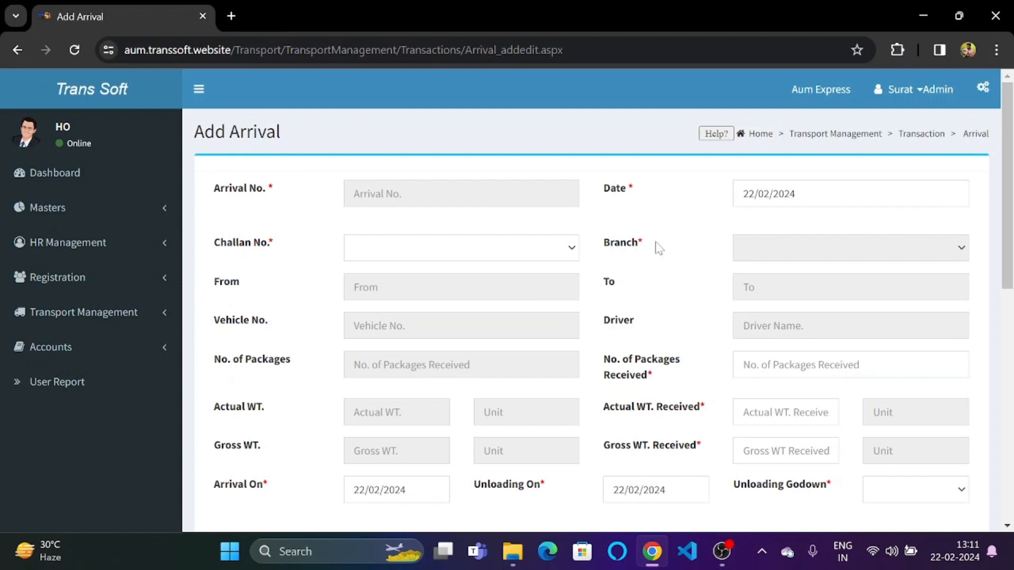
pyautogui.moveTo(222, 288)
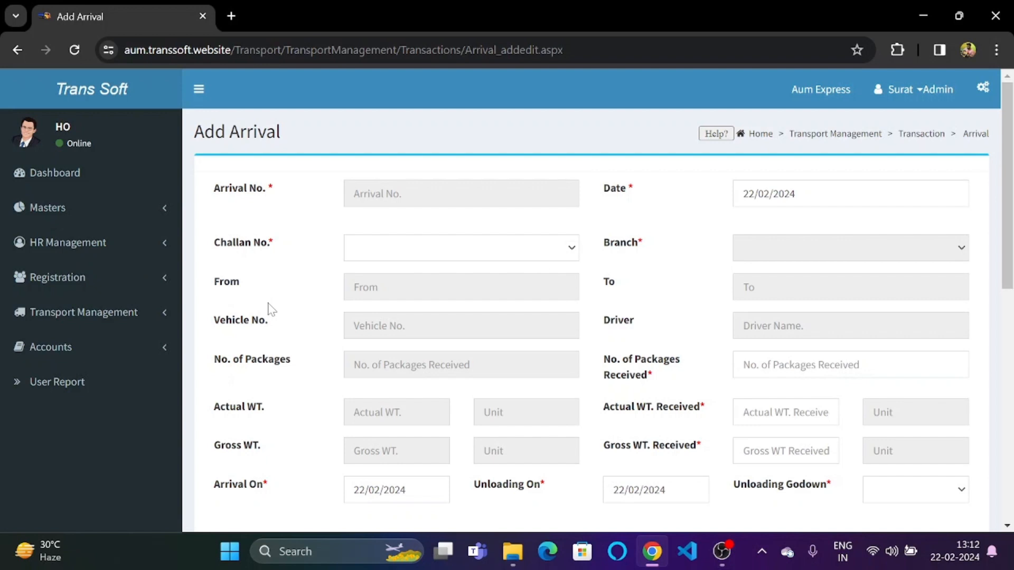
pyautogui.moveTo(706, 297)
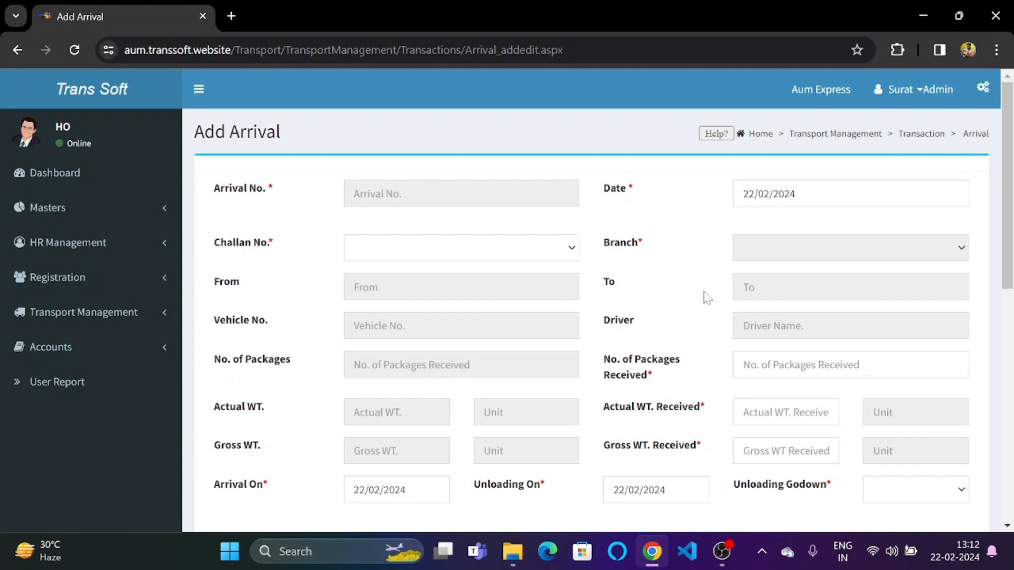
pyautogui.moveTo(632, 331)
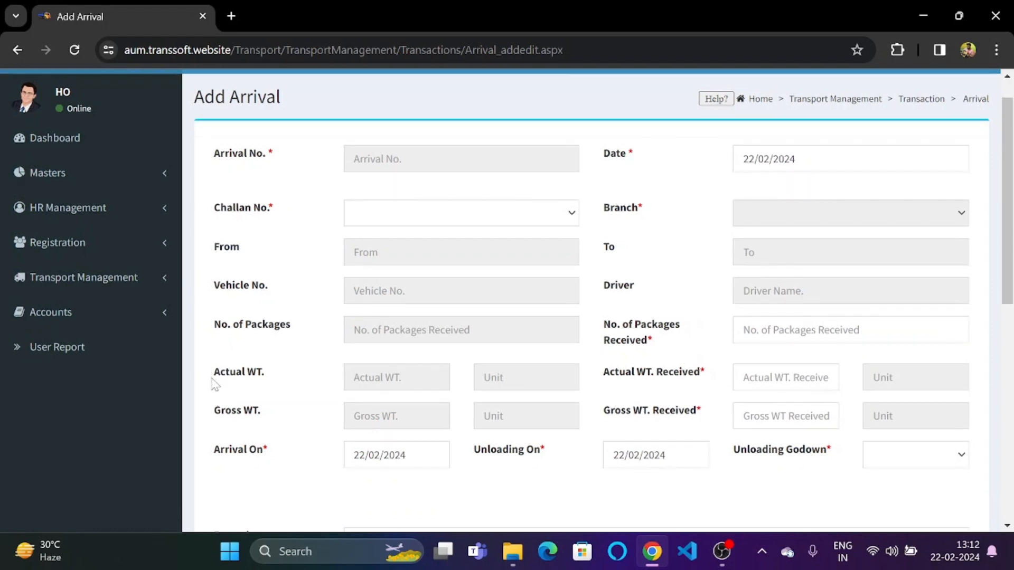
pyautogui.moveTo(252, 429)
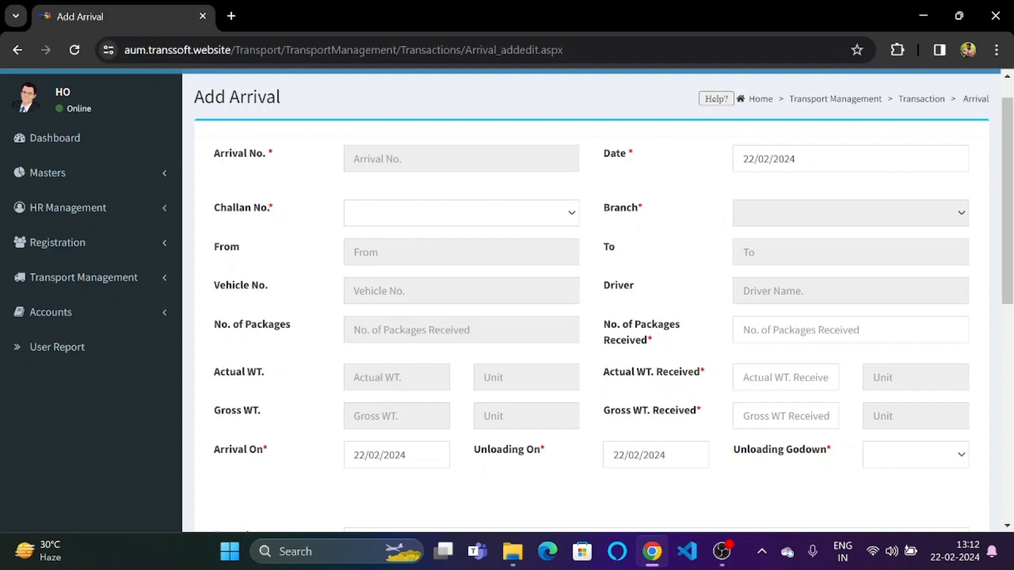
pyautogui.moveTo(707, 426)
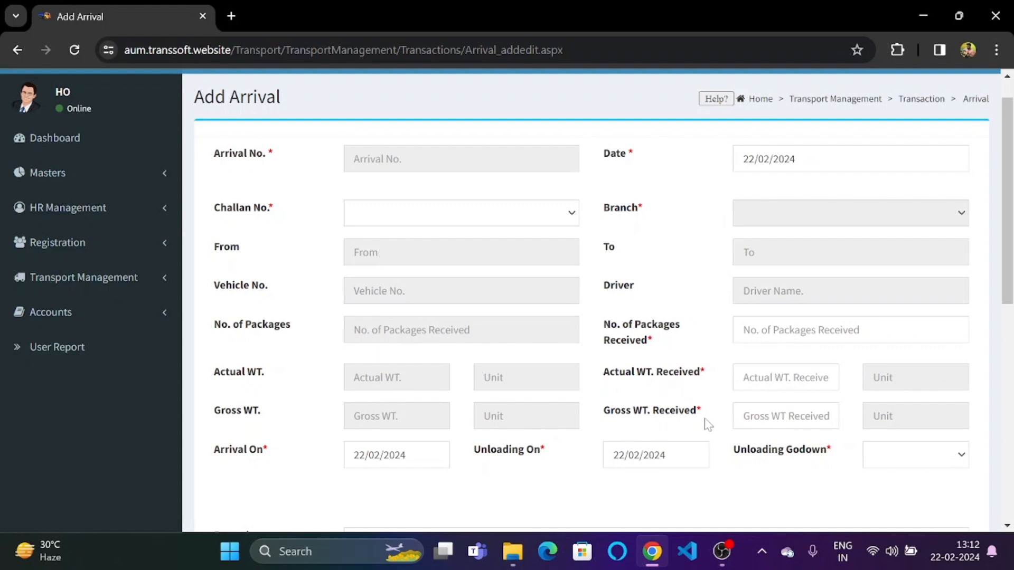
pyautogui.moveTo(240, 465)
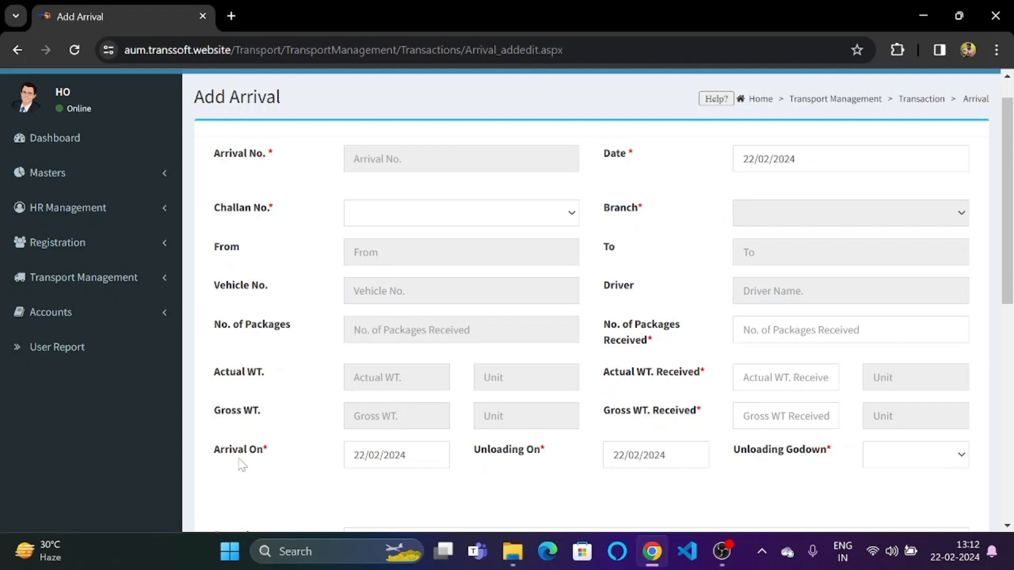
pyautogui.moveTo(272, 460)
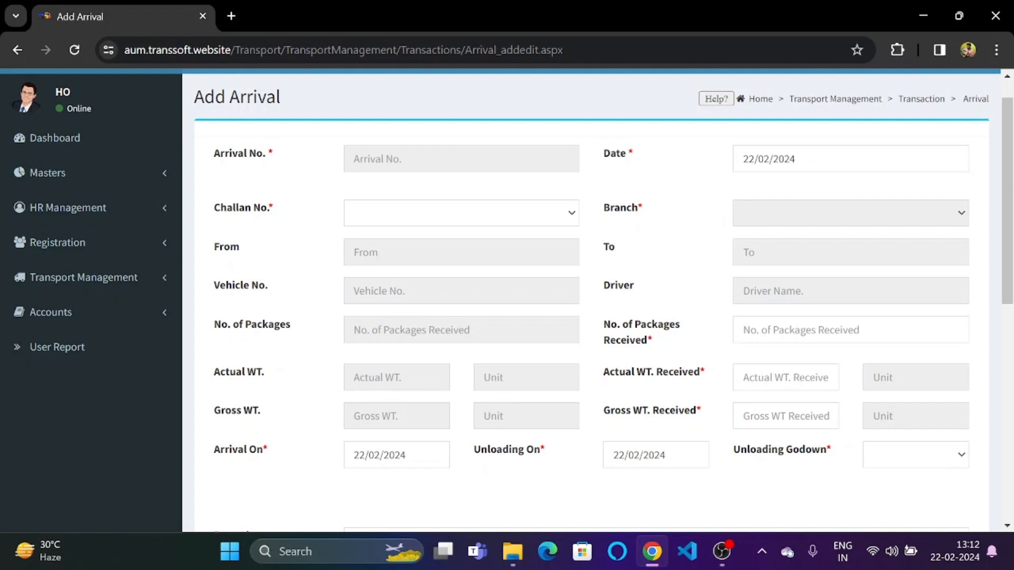
pyautogui.moveTo(505, 457)
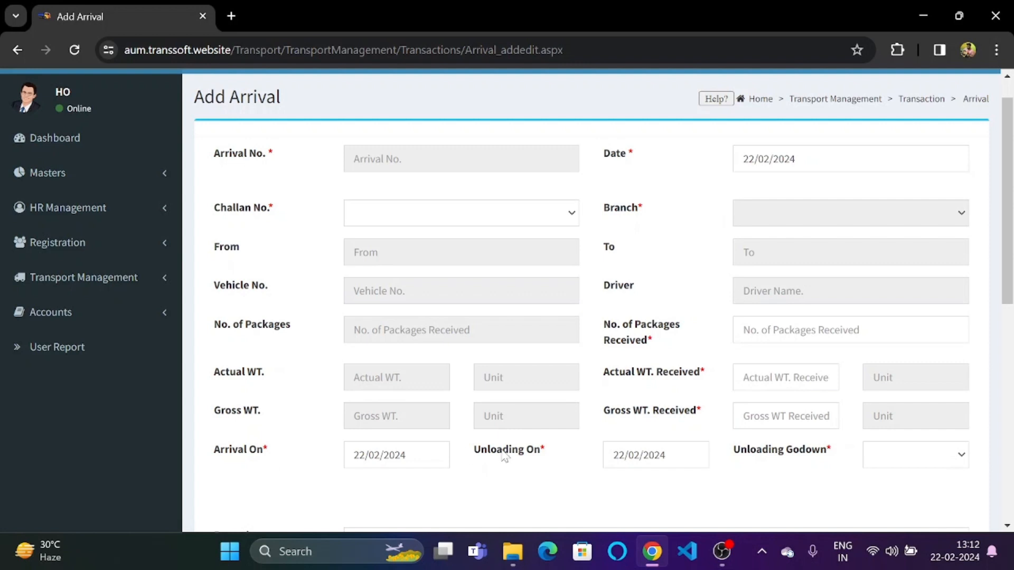
pyautogui.moveTo(504, 457)
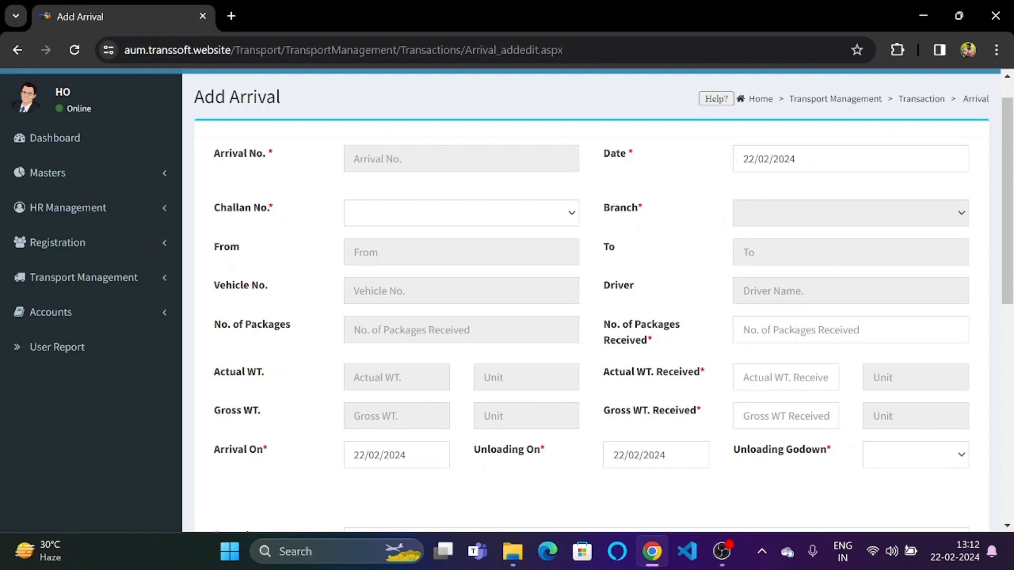
pyautogui.scroll(-3)
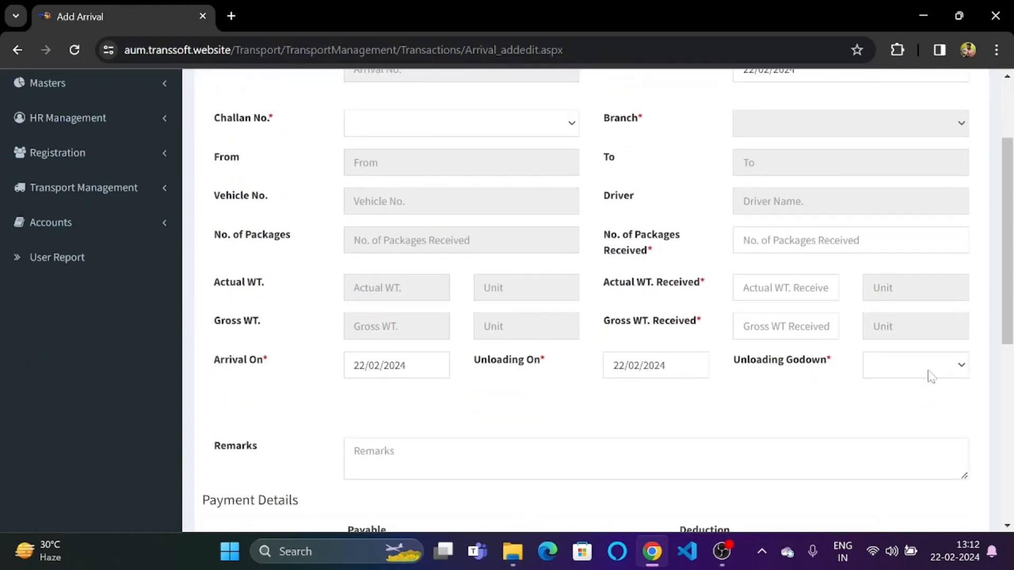
pyautogui.click(911, 365)
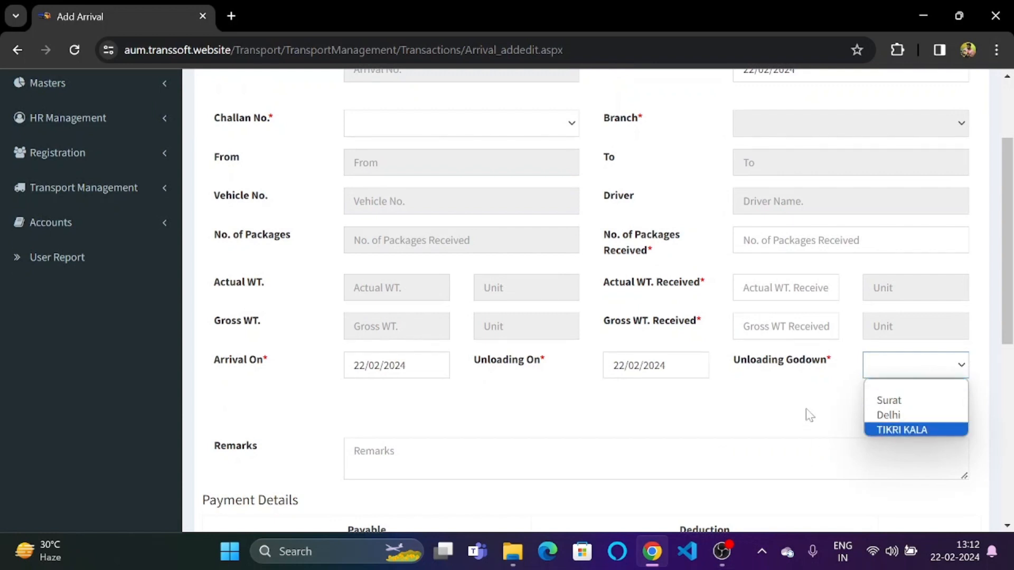
pyautogui.click(808, 414)
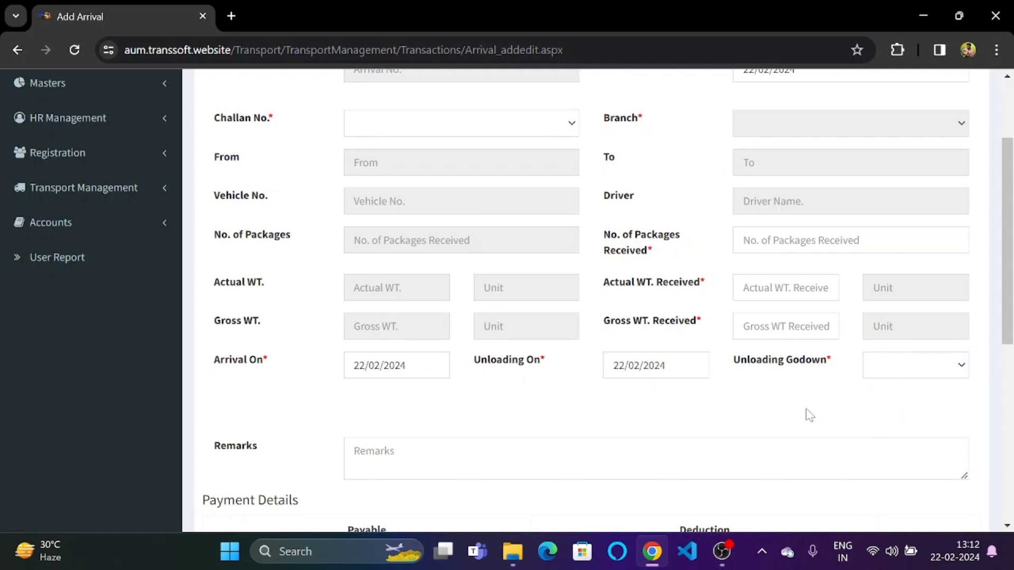
pyautogui.scroll(-3)
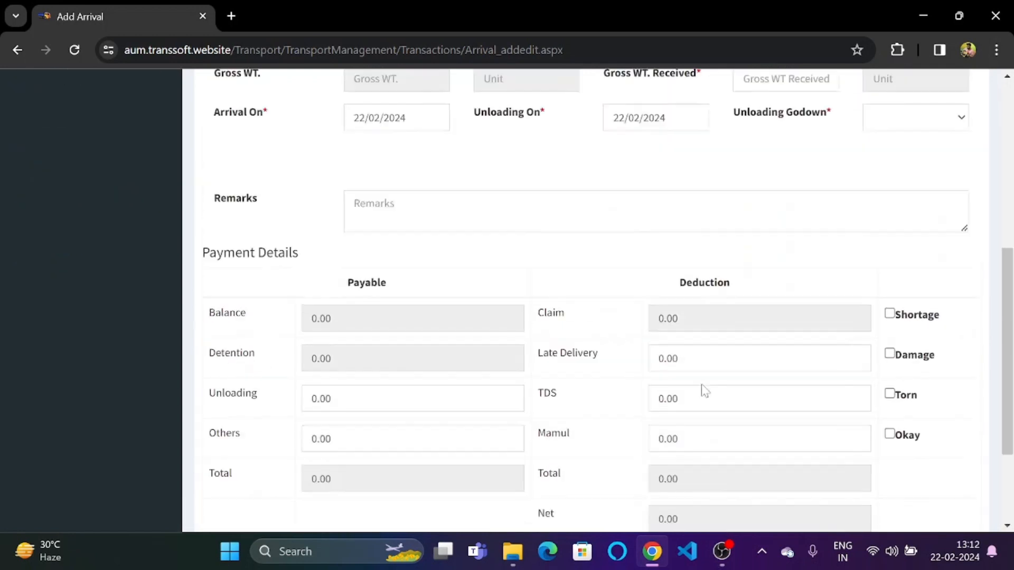
pyautogui.scroll(3)
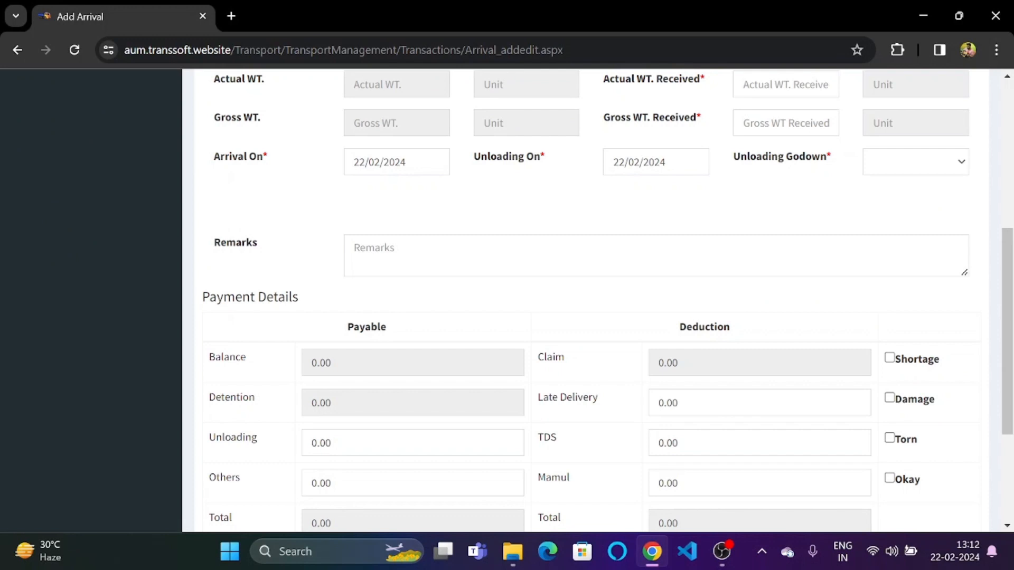
pyautogui.scroll(-3)
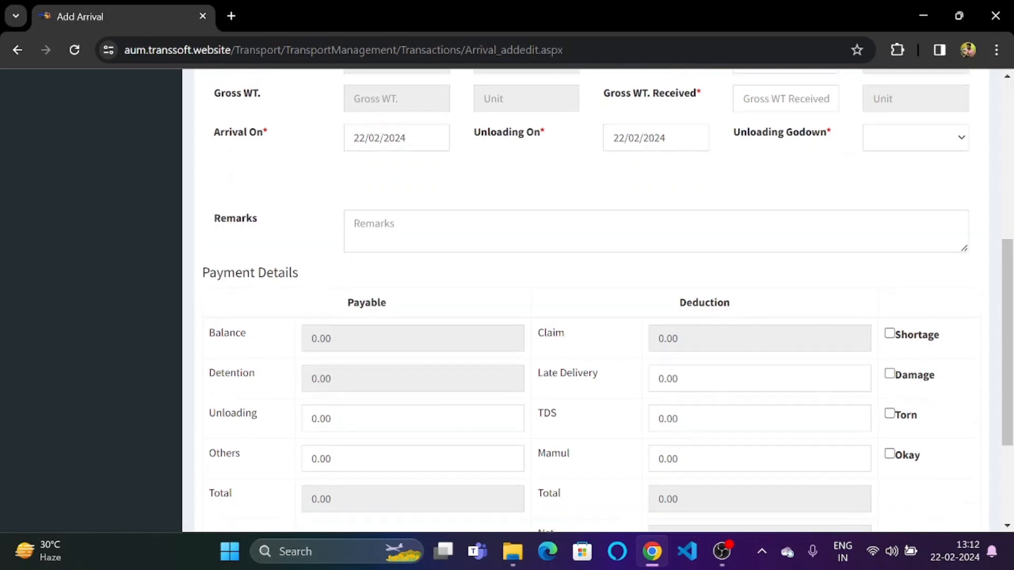
pyautogui.scroll(-3)
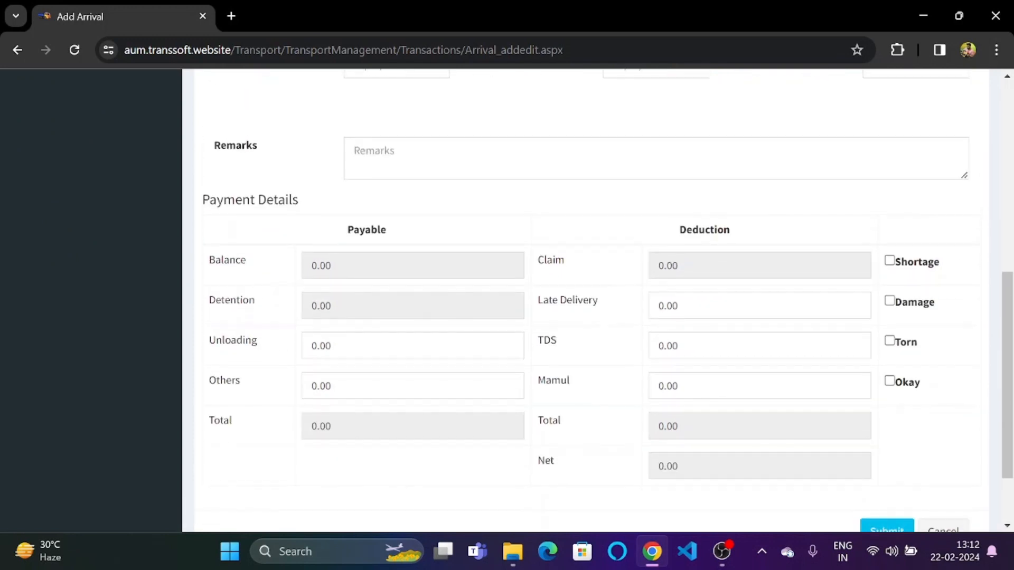
pyautogui.scroll(-3)
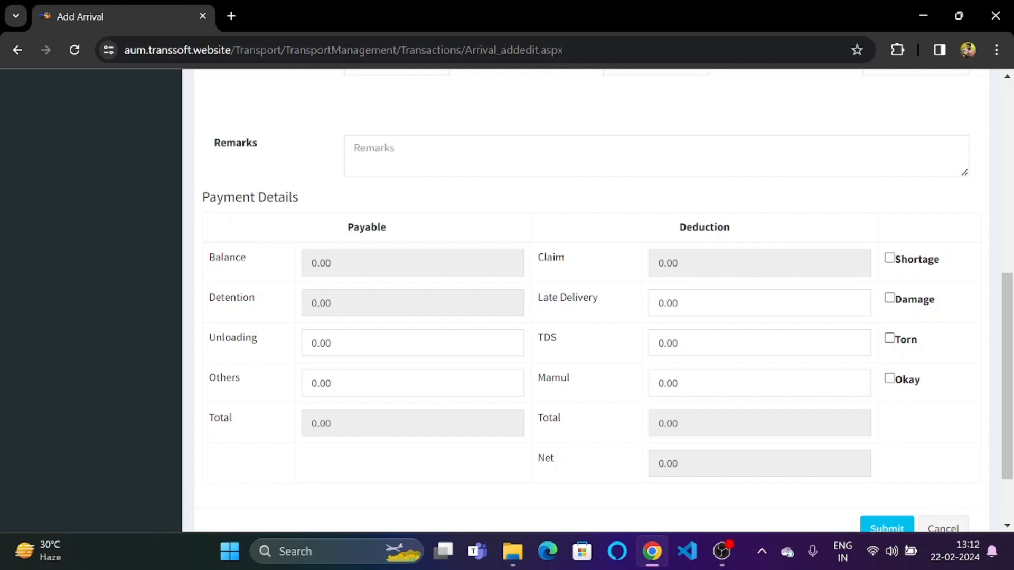
pyautogui.moveTo(247, 310)
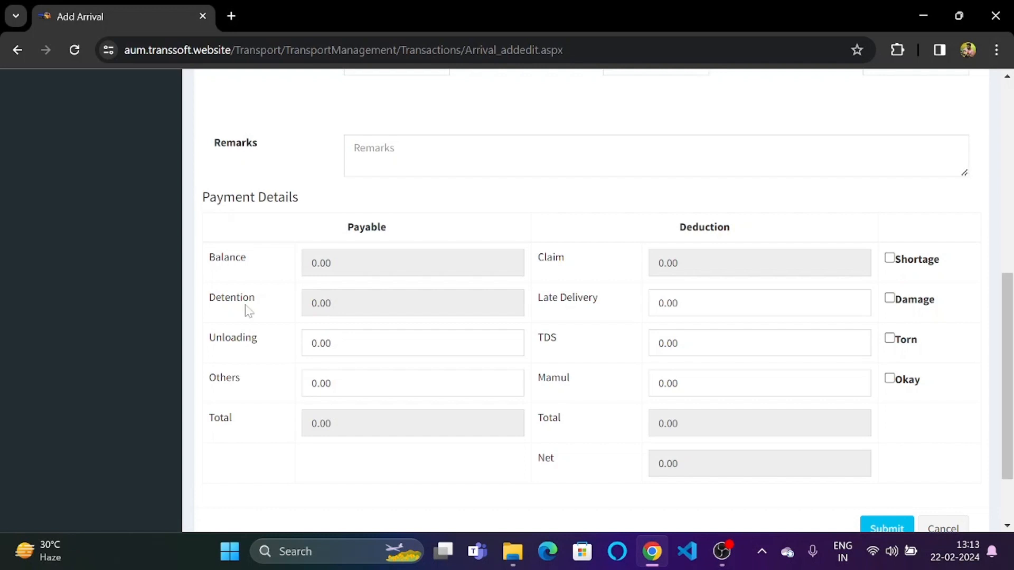
pyautogui.moveTo(254, 357)
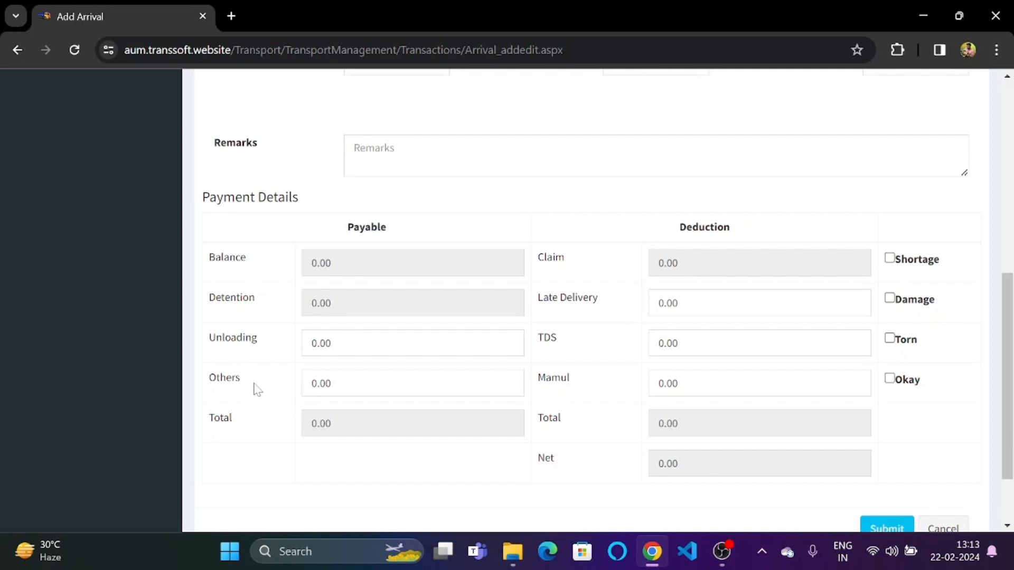
pyautogui.moveTo(580, 265)
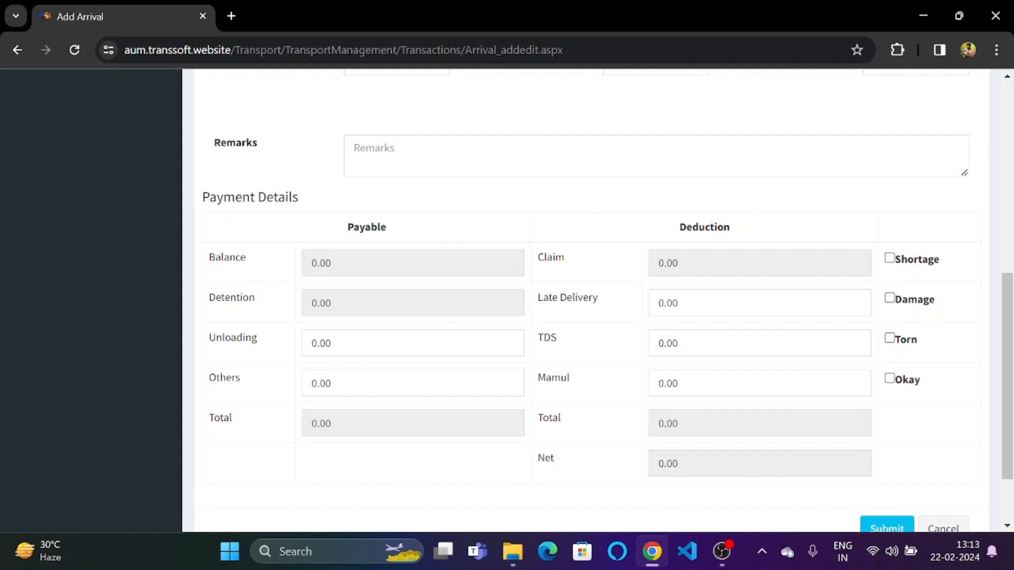
pyautogui.moveTo(582, 316)
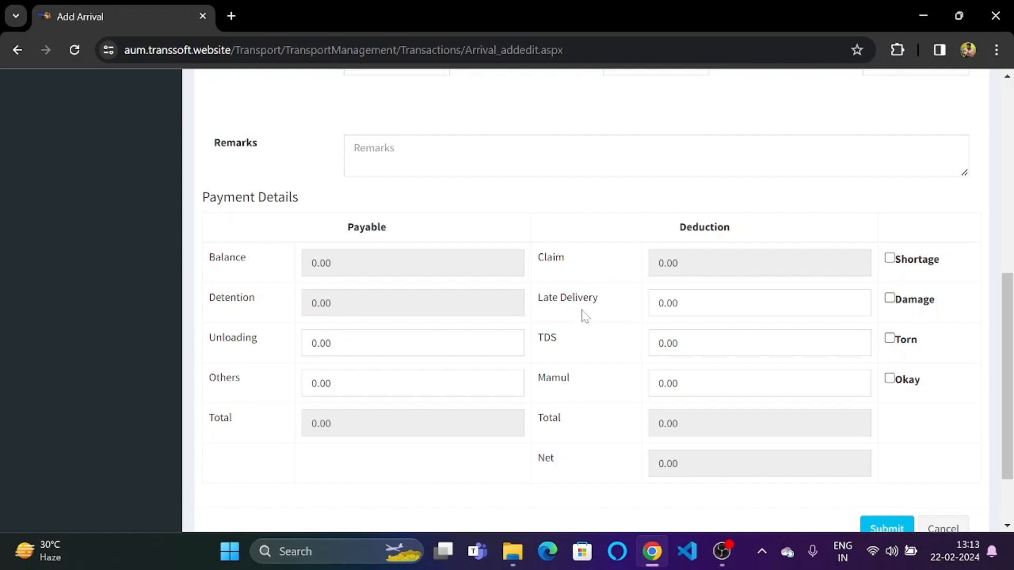
pyautogui.moveTo(527, 366)
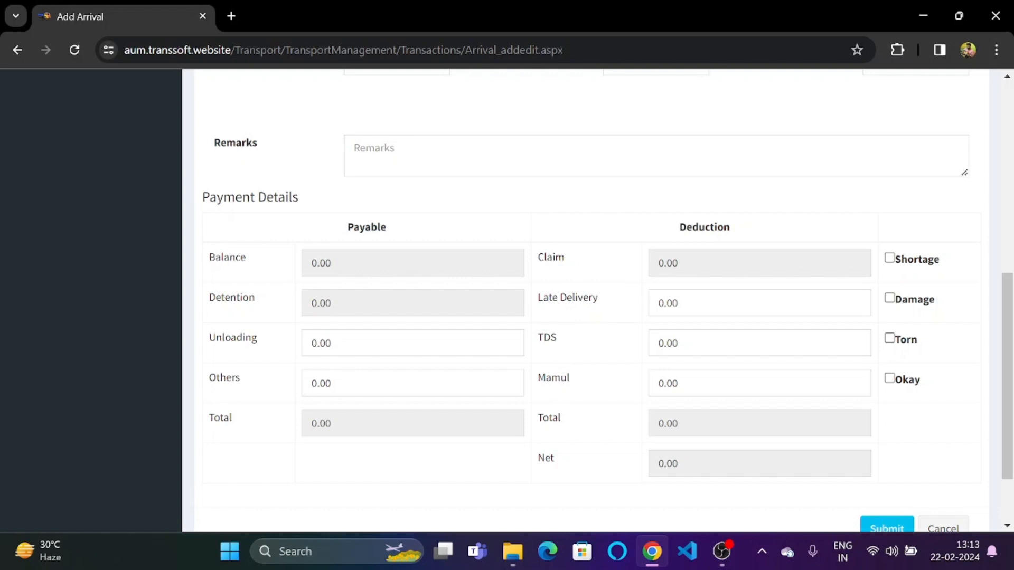
pyautogui.moveTo(550, 415)
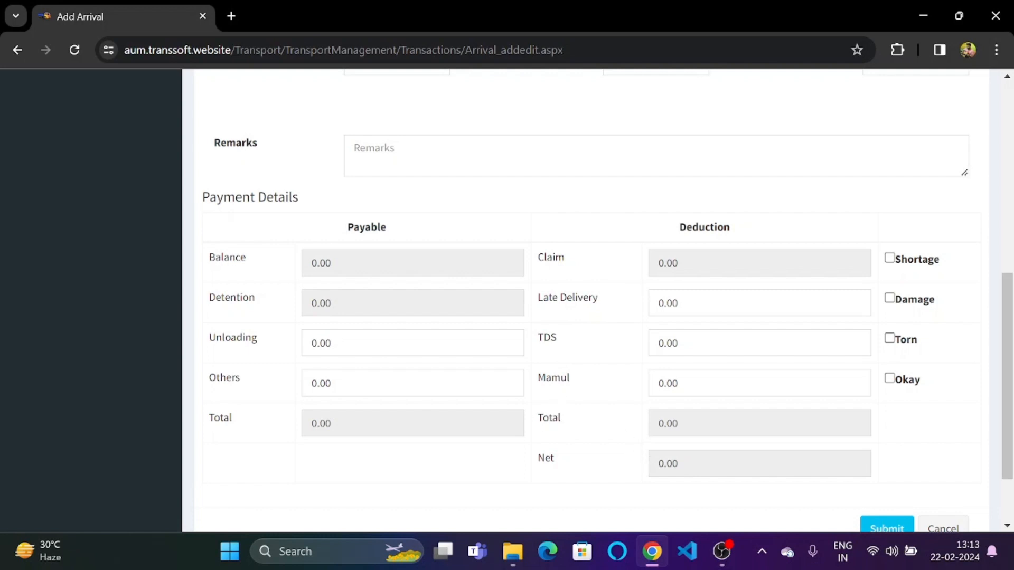
pyautogui.moveTo(897, 428)
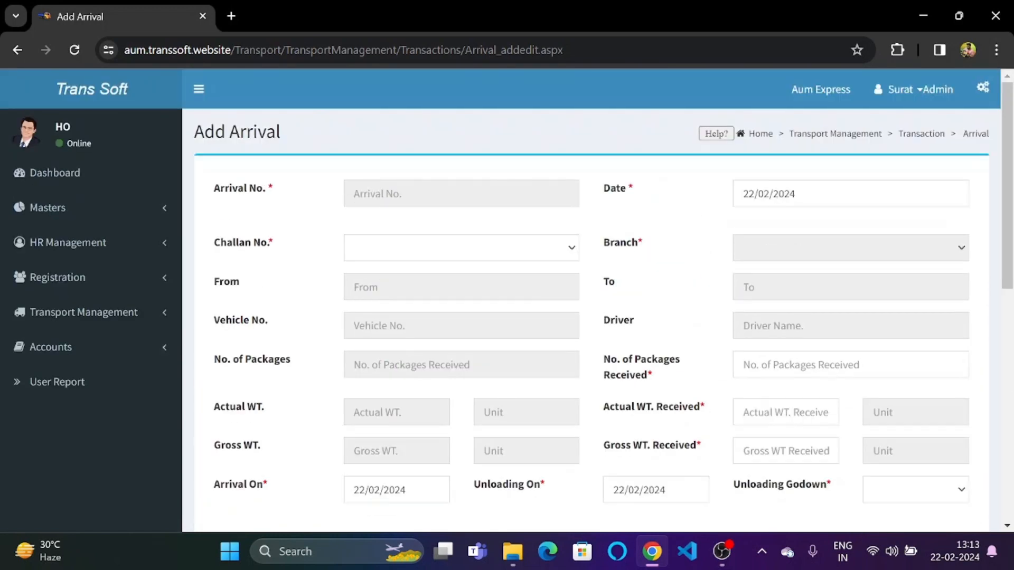
pyautogui.click(460, 247)
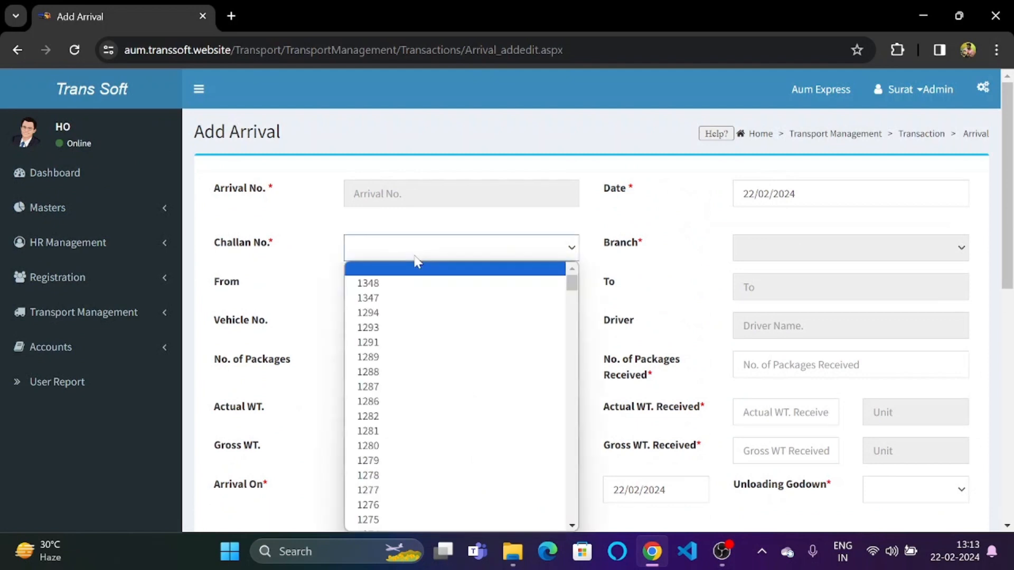
pyautogui.moveTo(413, 298)
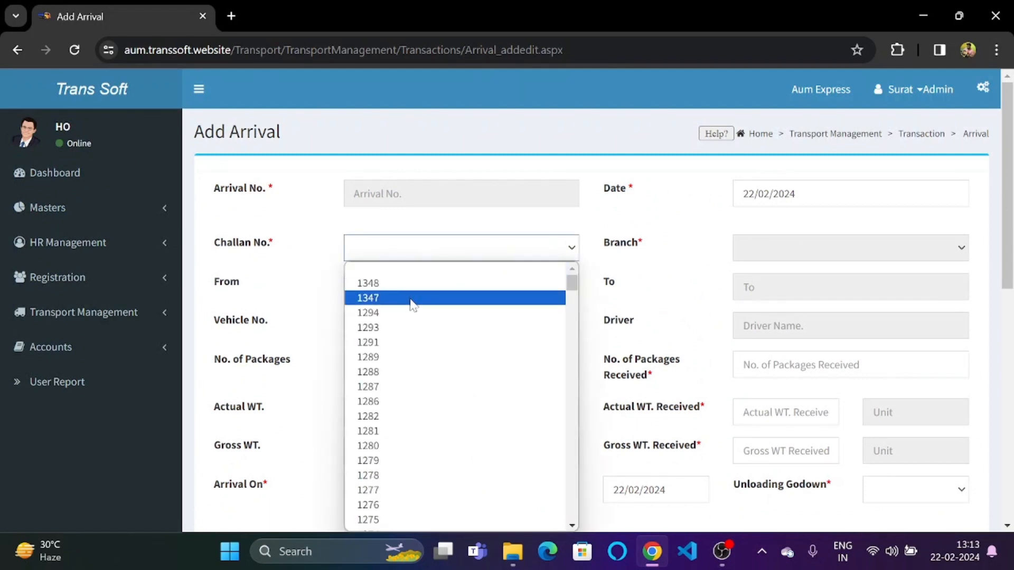
pyautogui.click(367, 297)
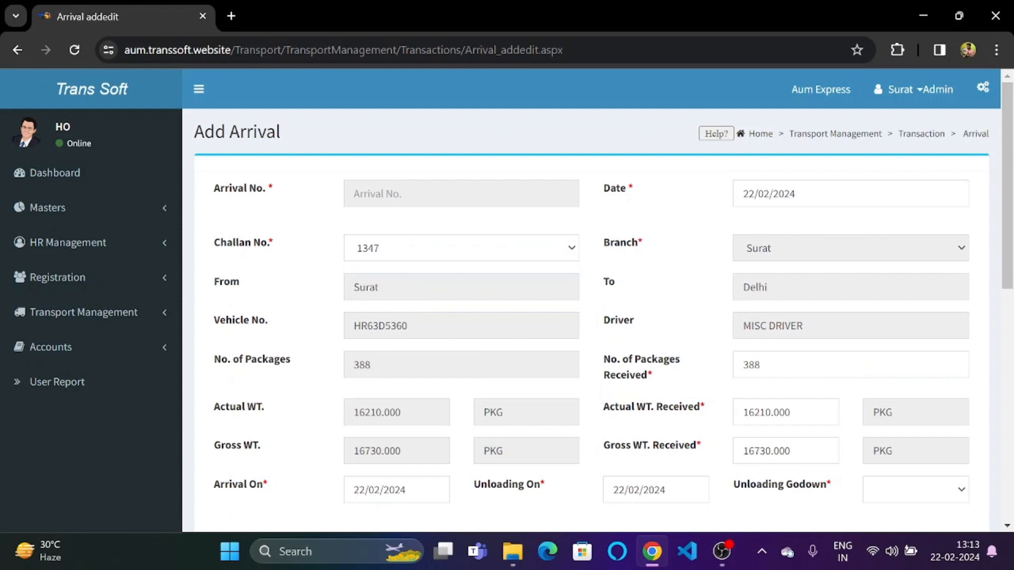
pyautogui.scroll(-3)
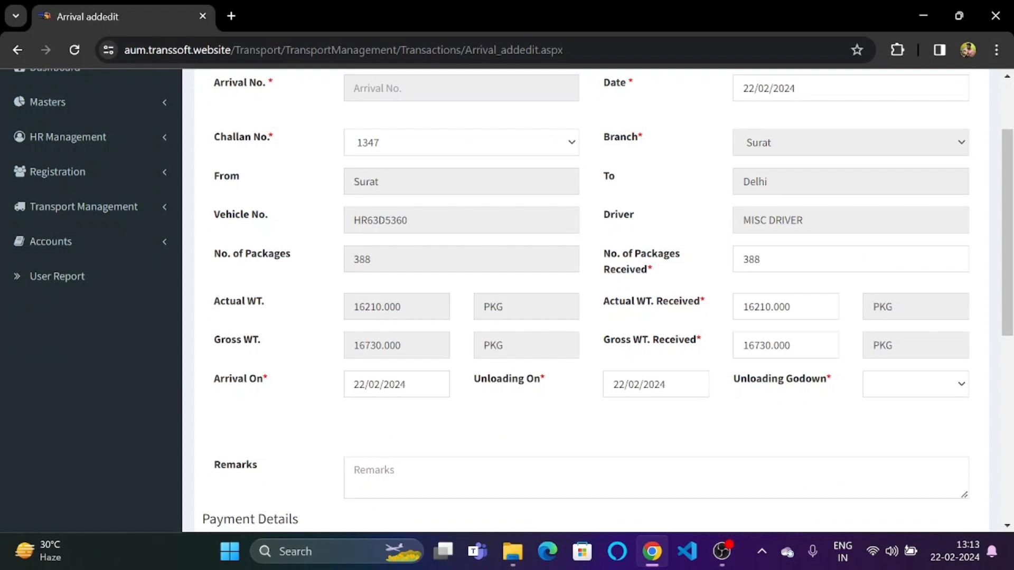
pyautogui.scroll(3)
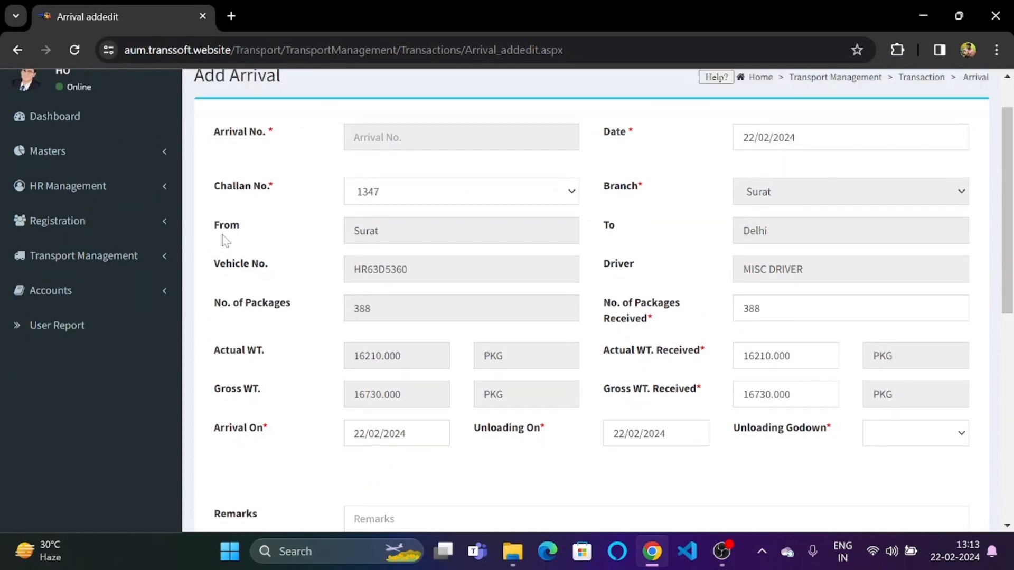
pyautogui.moveTo(383, 206)
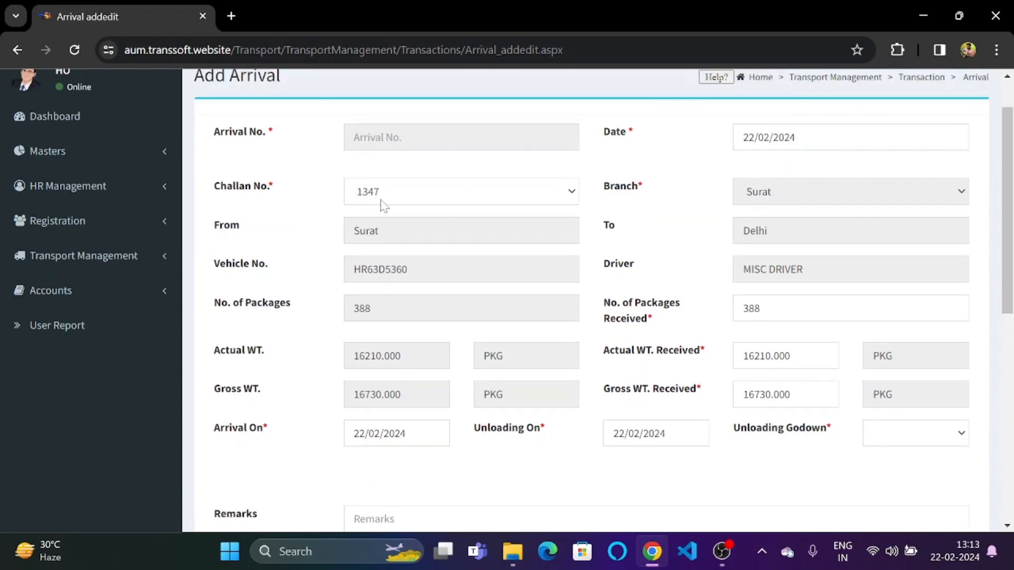
pyautogui.moveTo(640, 206)
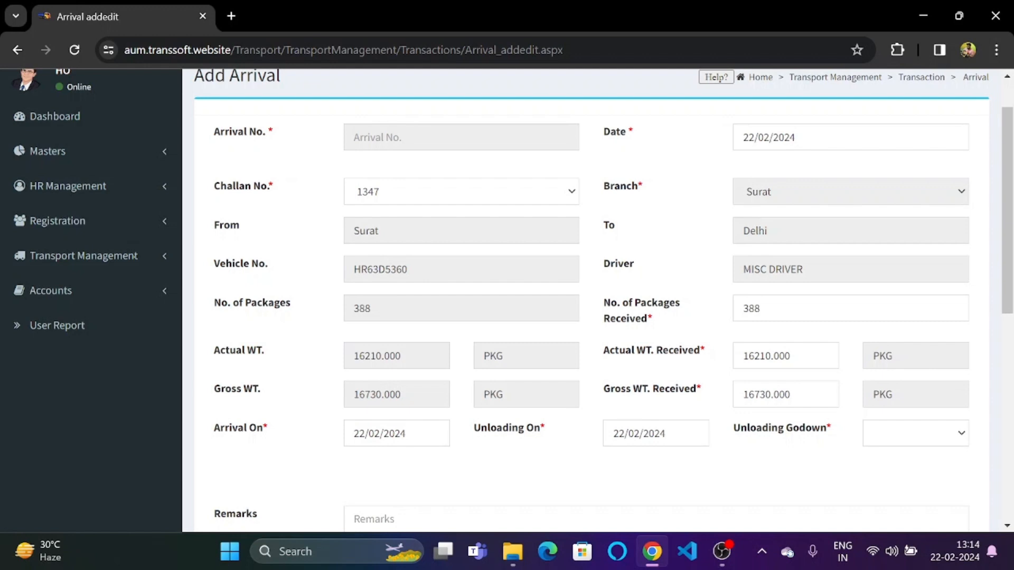
pyautogui.moveTo(791, 256)
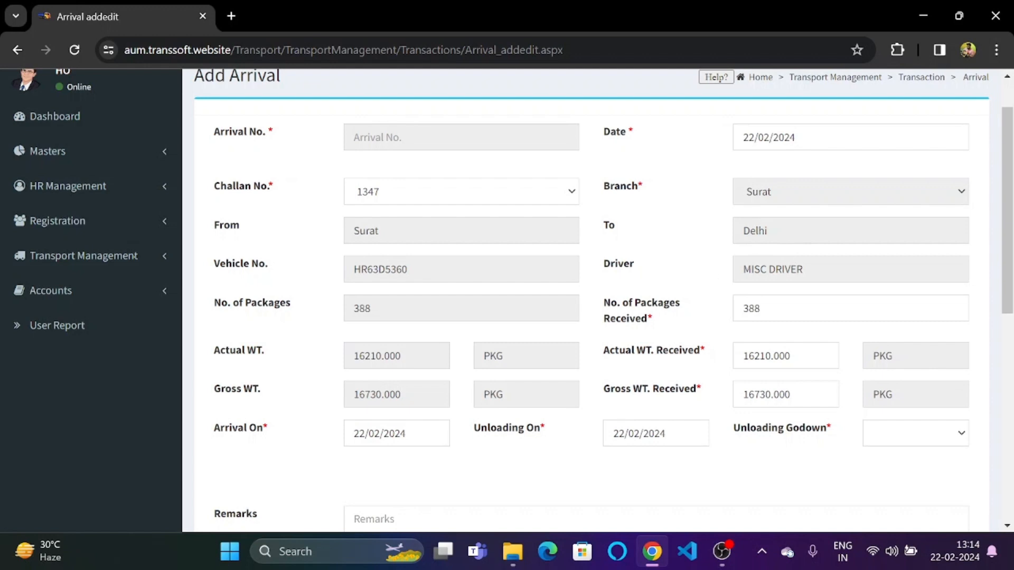
pyautogui.moveTo(292, 309)
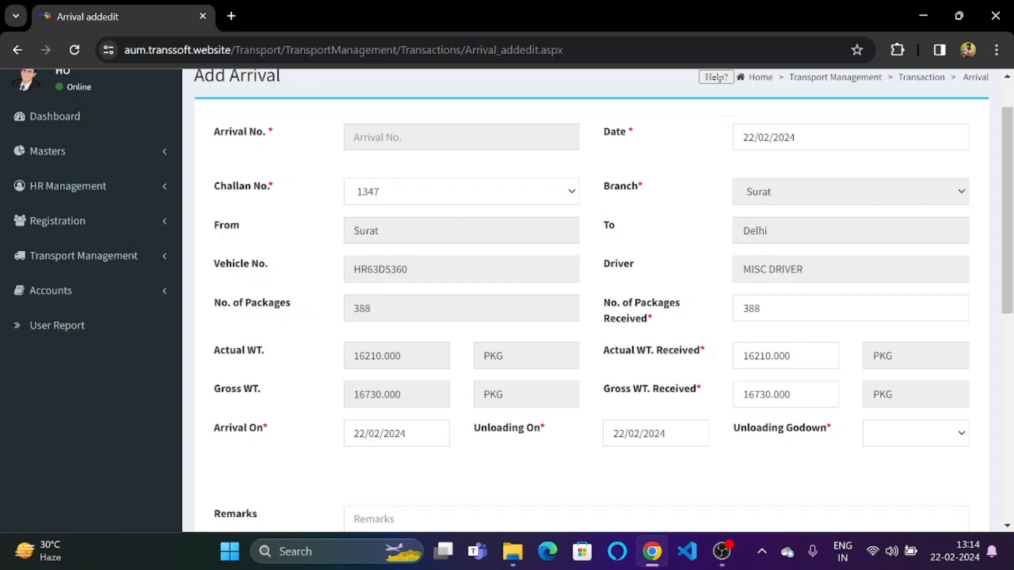
pyautogui.moveTo(574, 295)
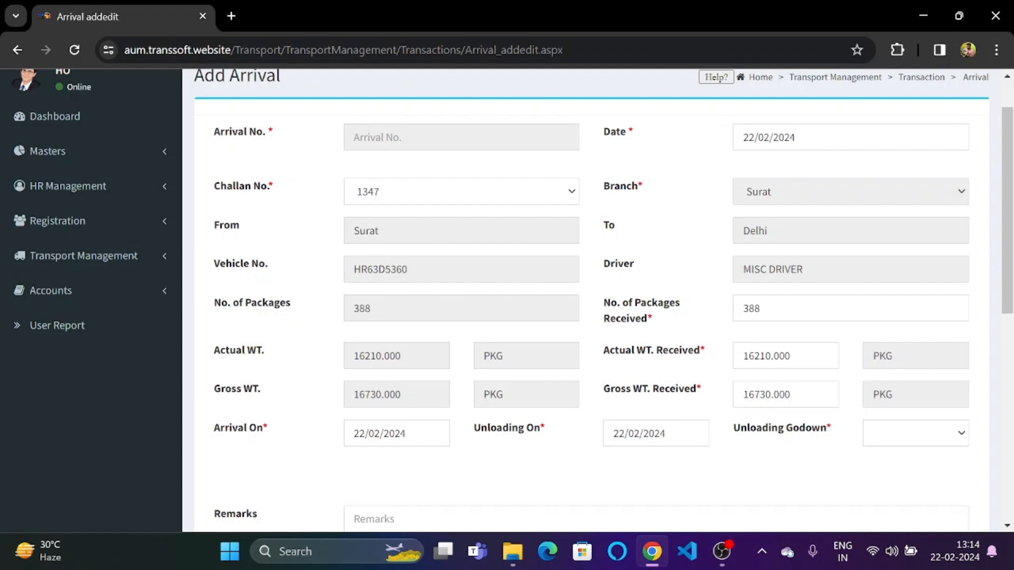
pyautogui.moveTo(264, 370)
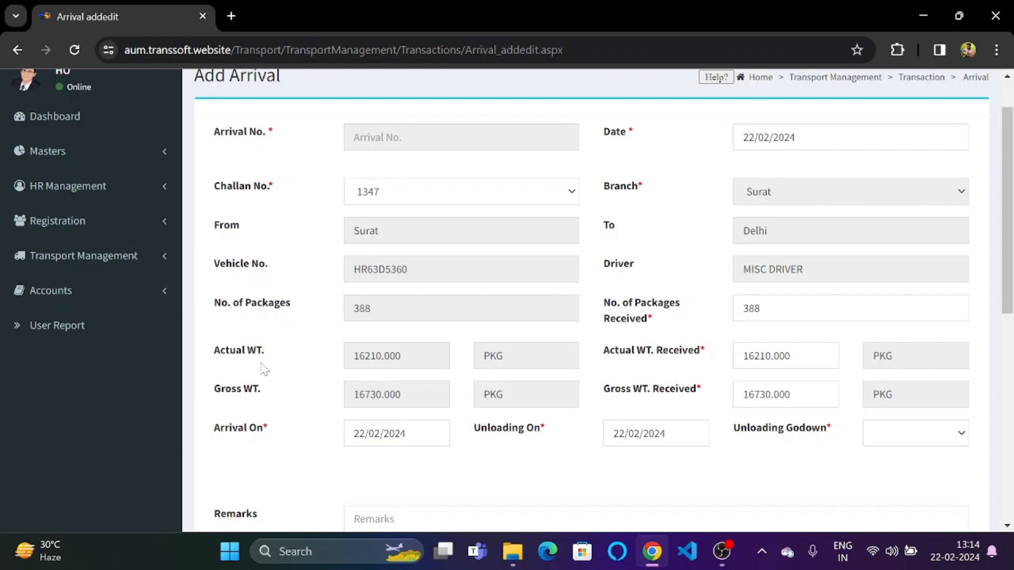
pyautogui.moveTo(333, 402)
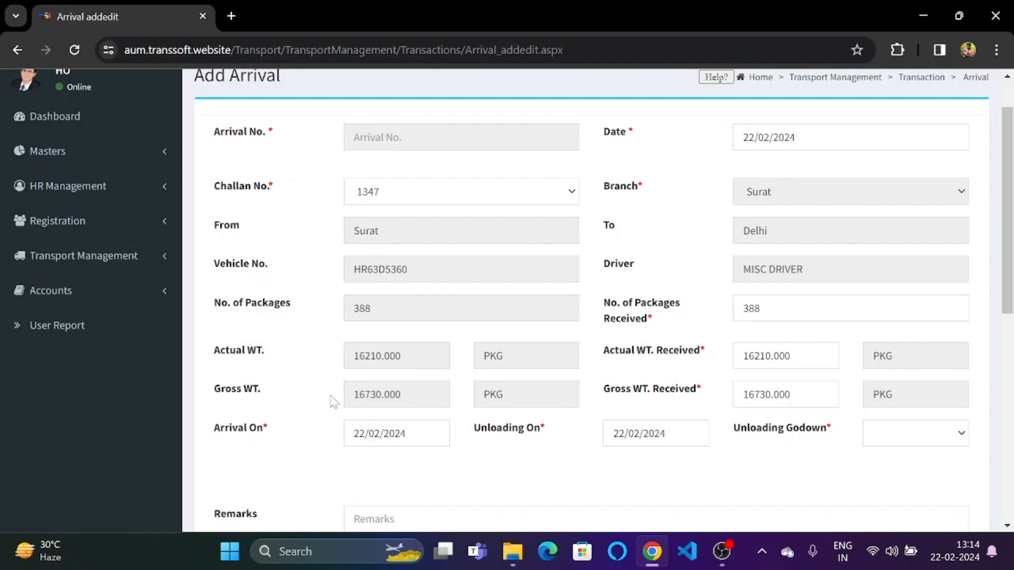
pyautogui.moveTo(694, 359)
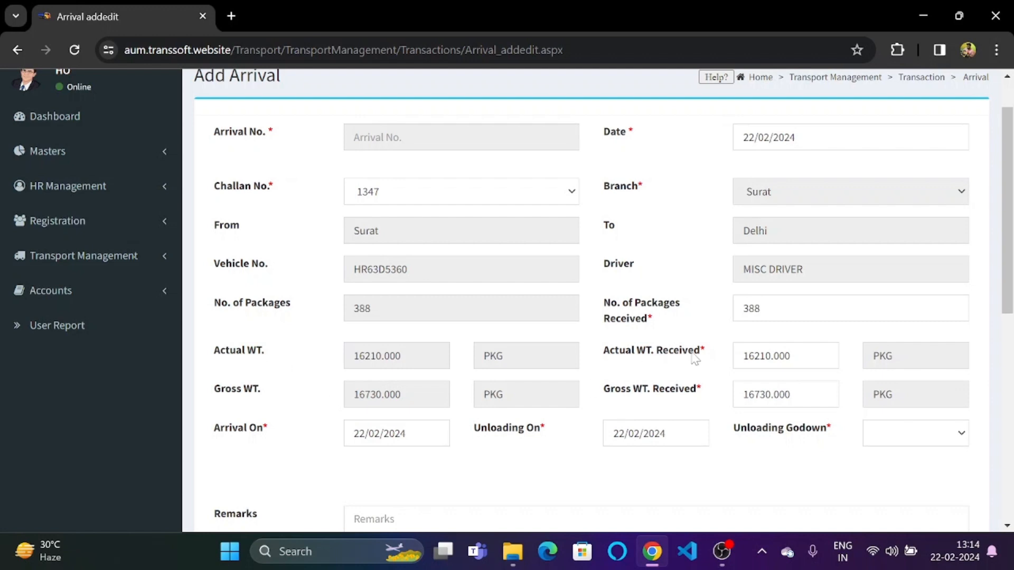
pyautogui.moveTo(710, 400)
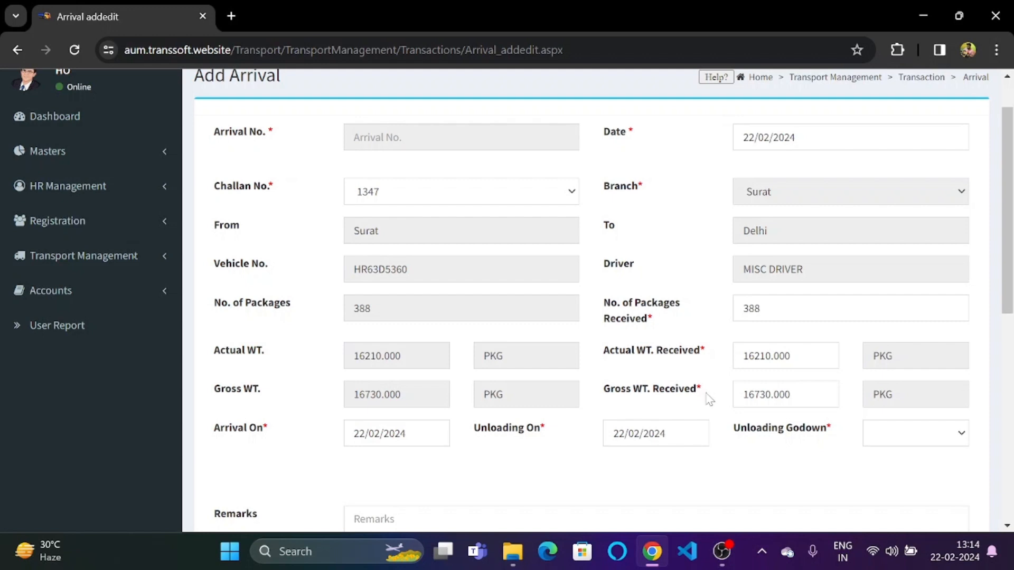
pyautogui.moveTo(704, 391)
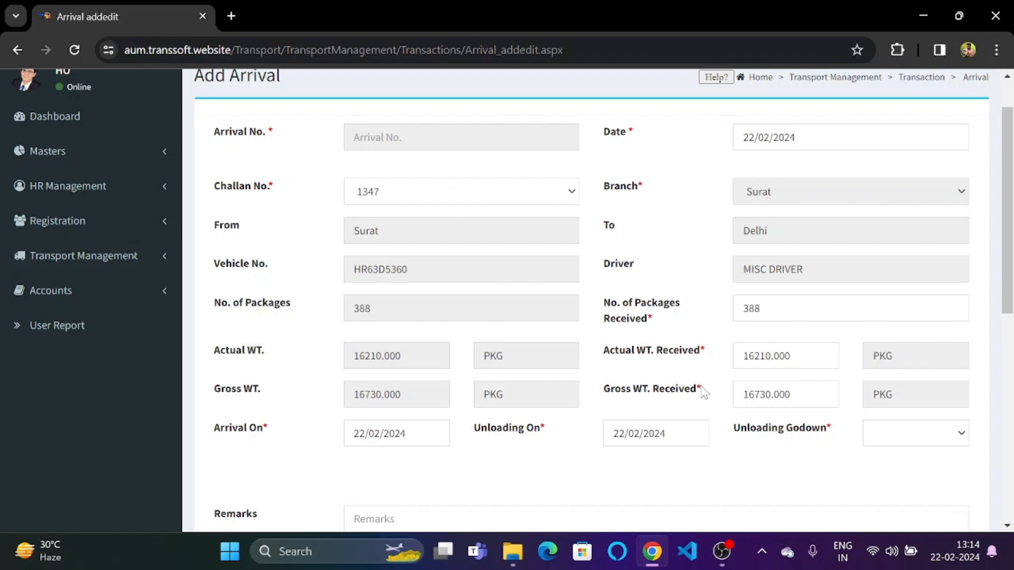
pyautogui.scroll(-3)
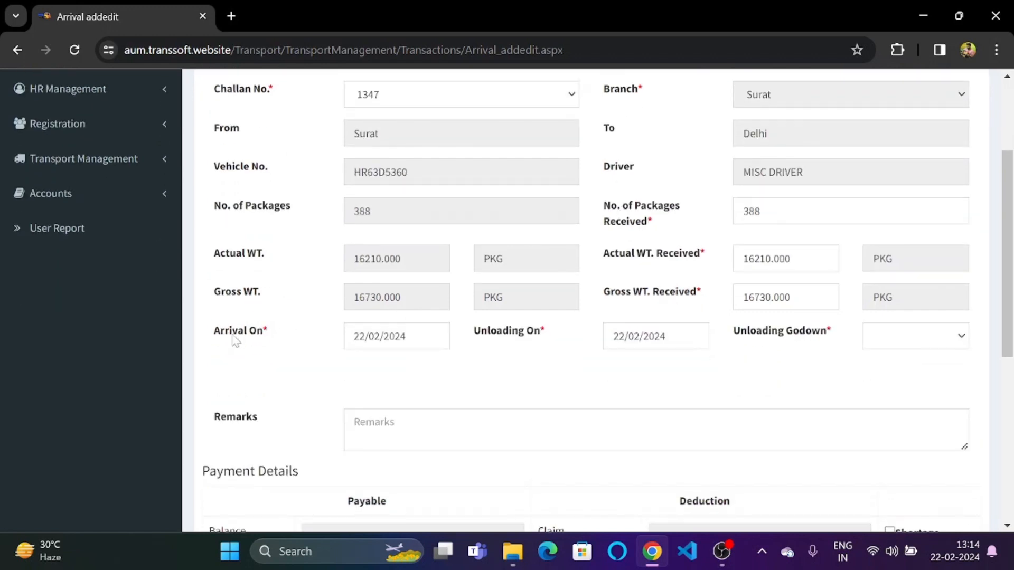
pyautogui.moveTo(252, 342)
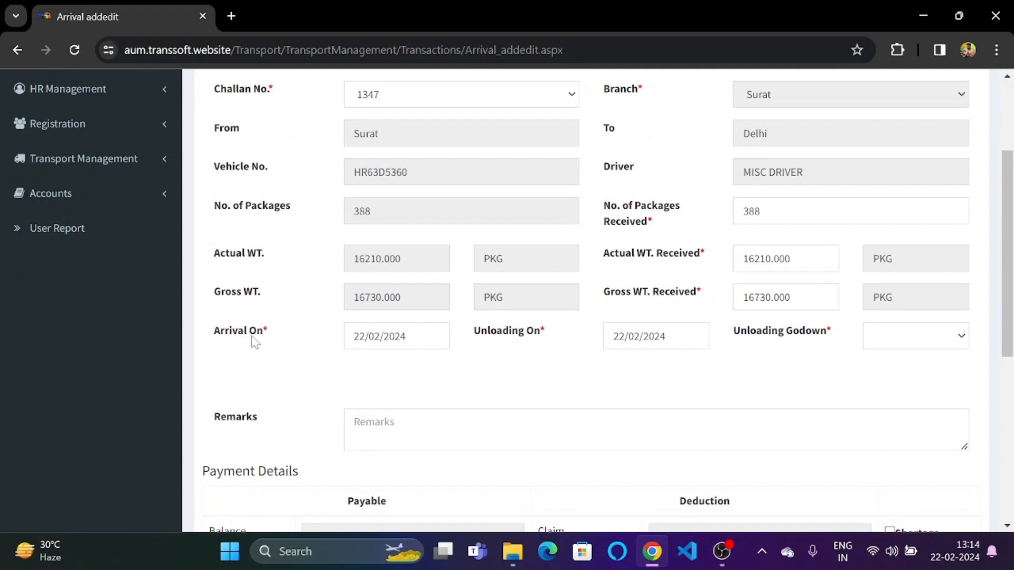
pyautogui.moveTo(748, 347)
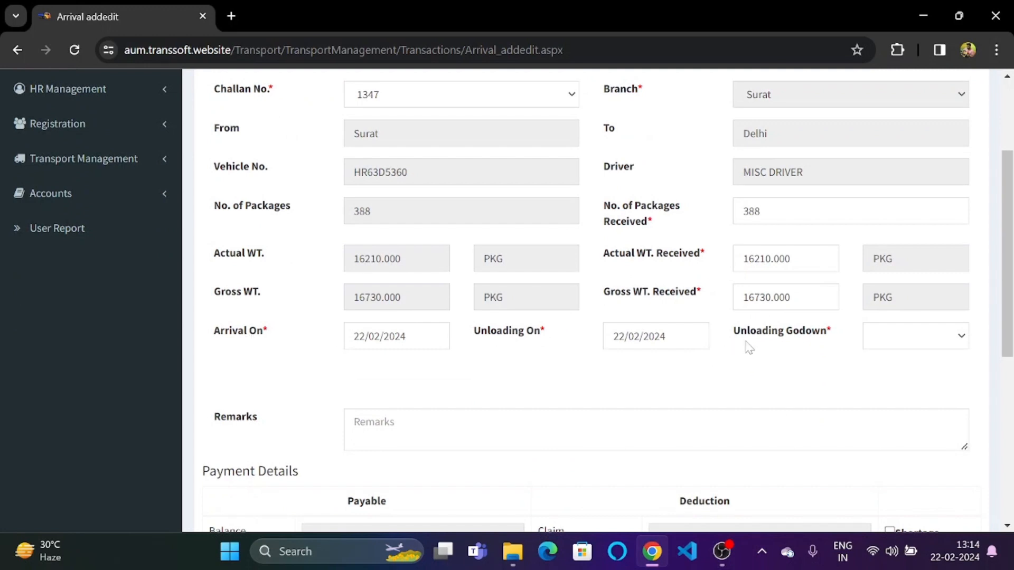
pyautogui.scroll(-3)
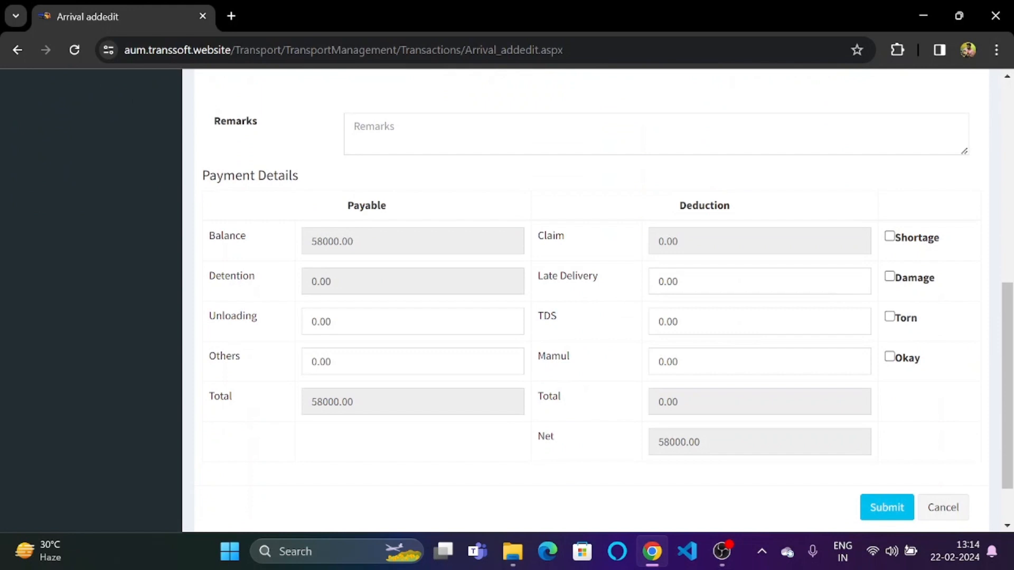
pyautogui.moveTo(326, 219)
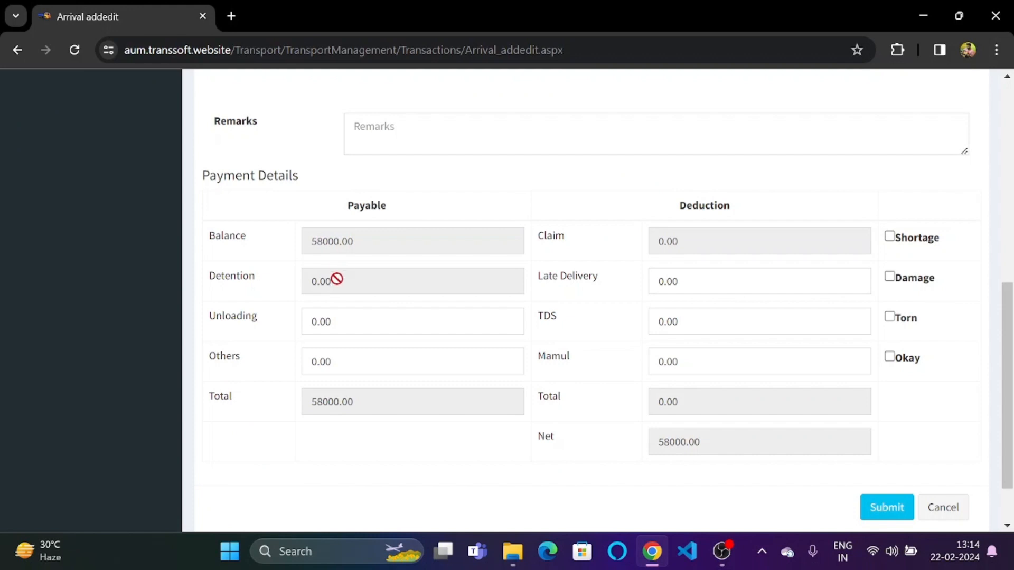
pyautogui.moveTo(332, 354)
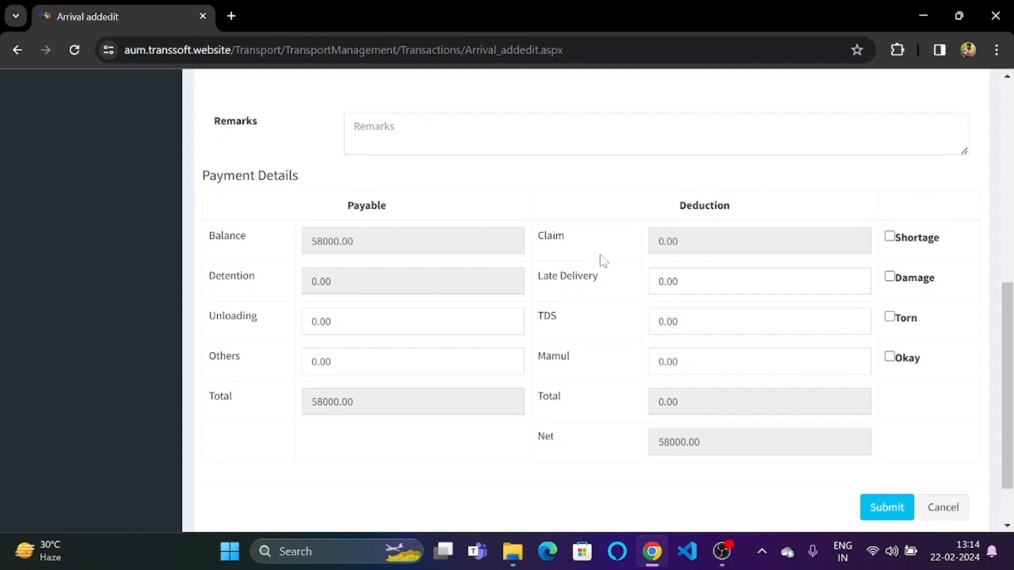
pyautogui.moveTo(589, 374)
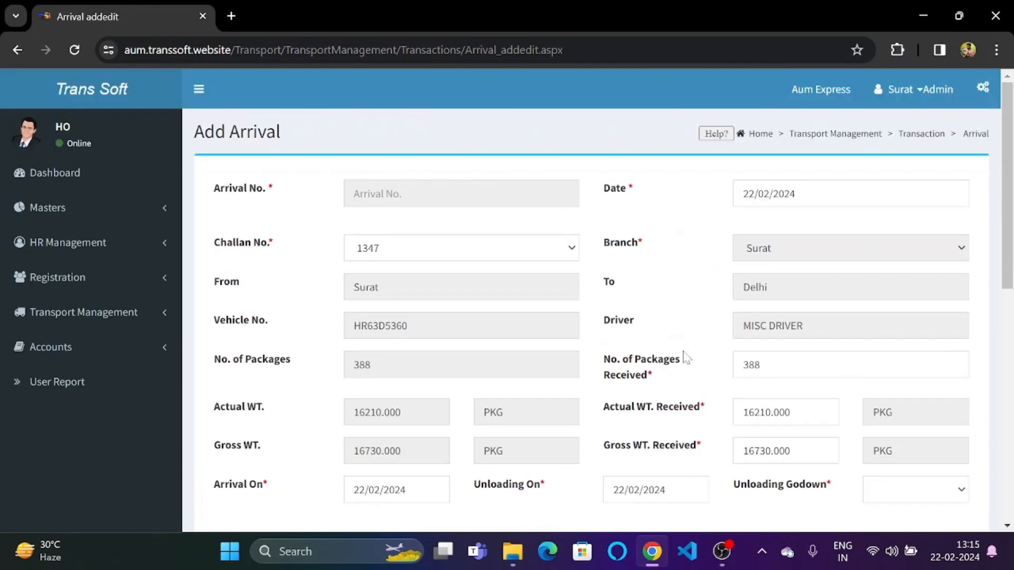
# Step: Reselect challan 1347, then reload the Add Arrival form blank
pyautogui.click(460, 248)
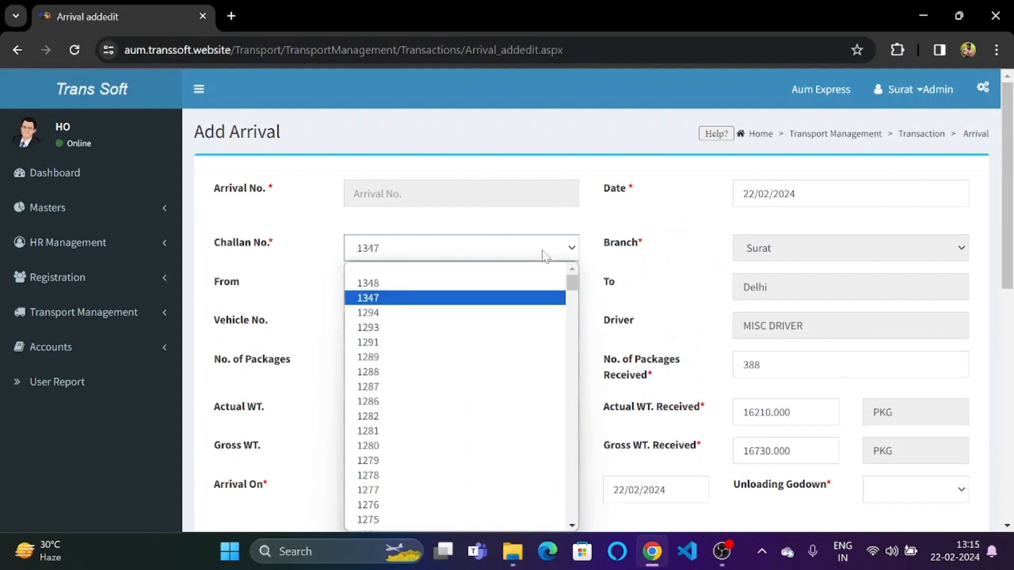
pyautogui.moveTo(476, 307)
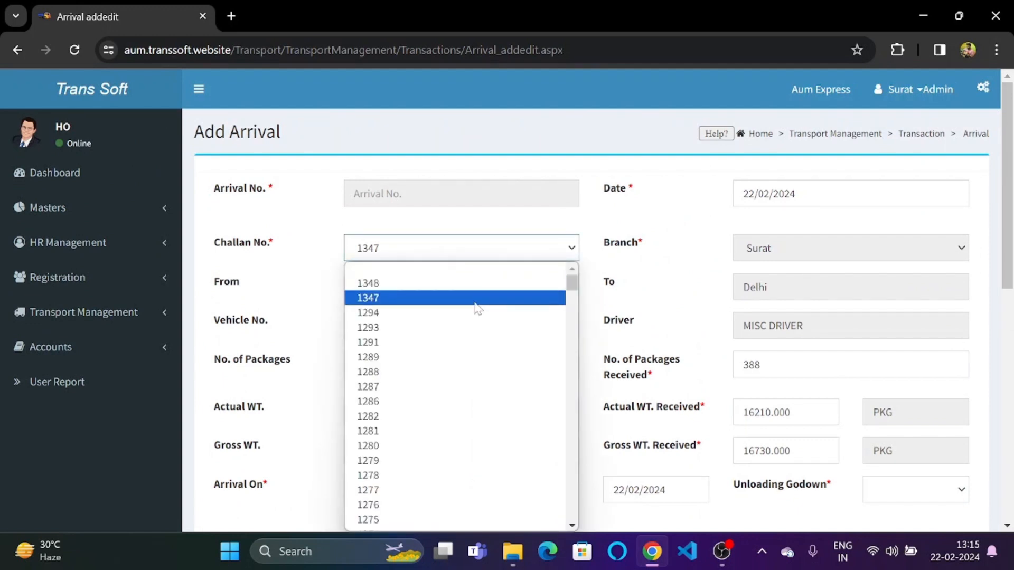
pyautogui.click(368, 298)
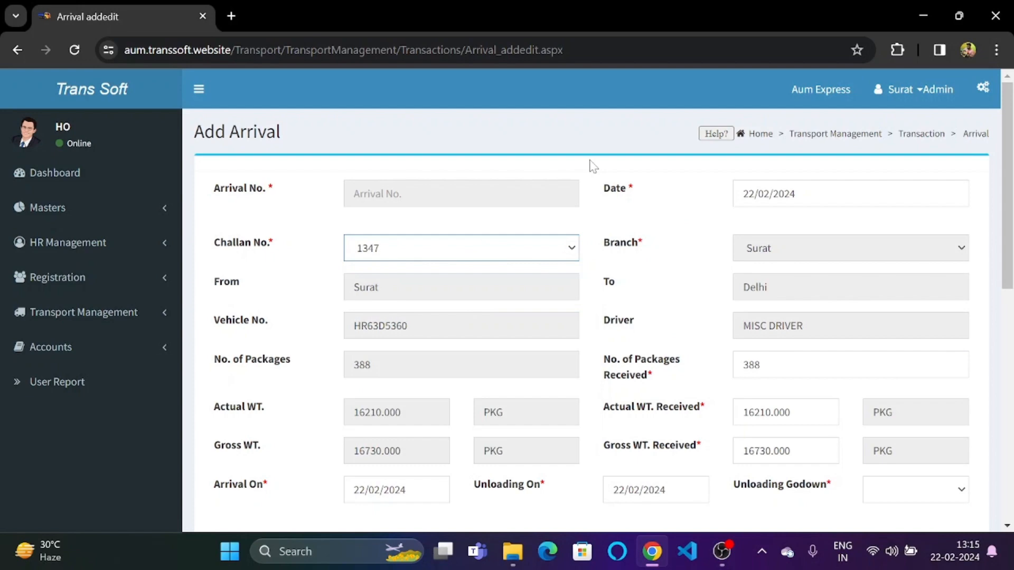
pyautogui.moveTo(534, 226)
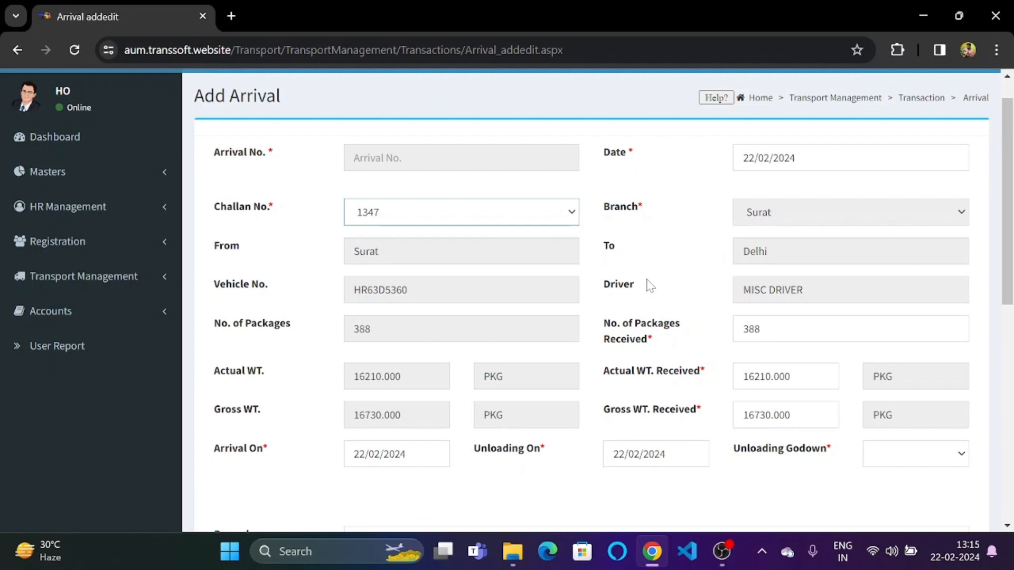
pyautogui.scroll(-3)
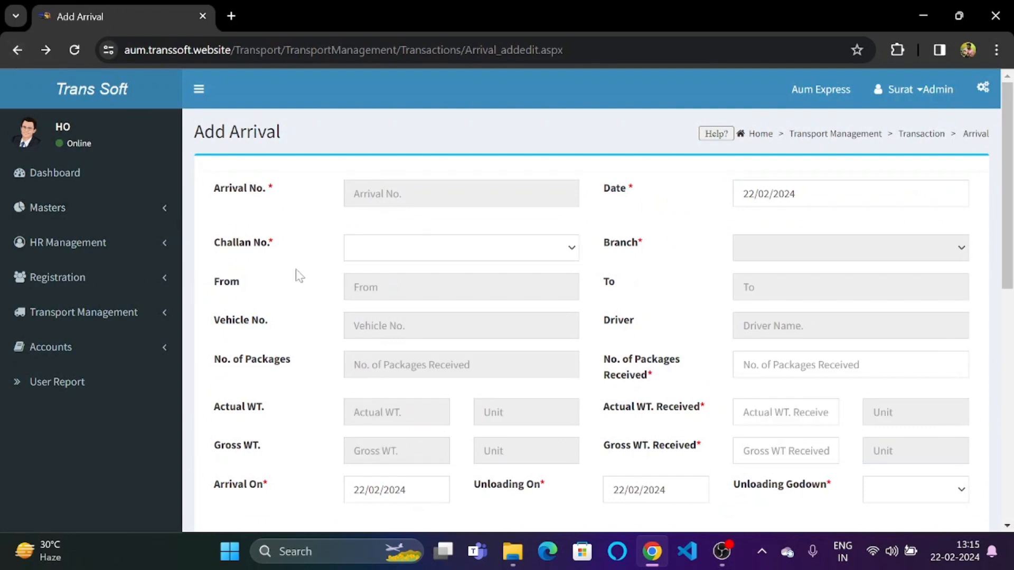
pyautogui.click(16, 50)
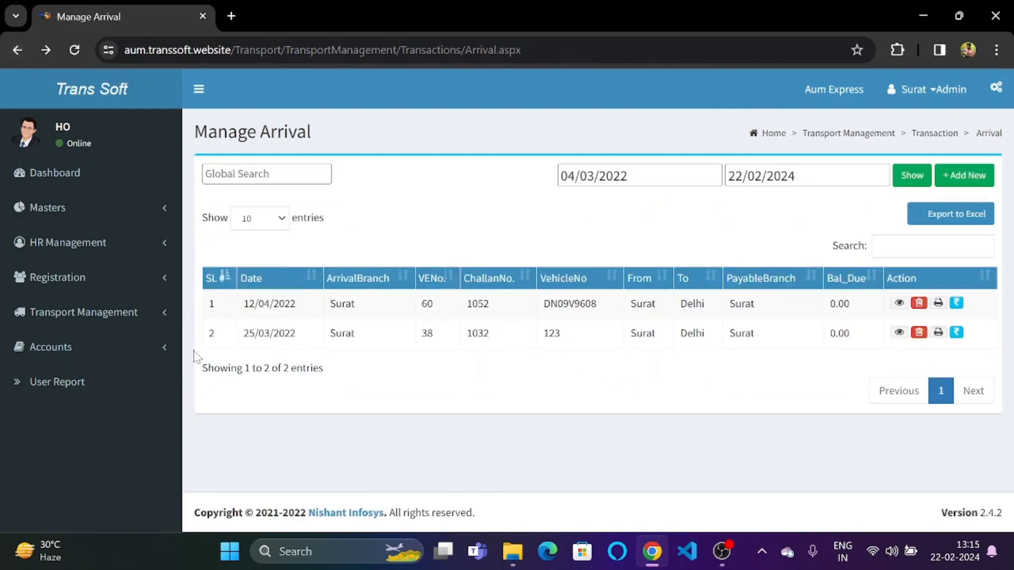
pyautogui.moveTo(236, 385)
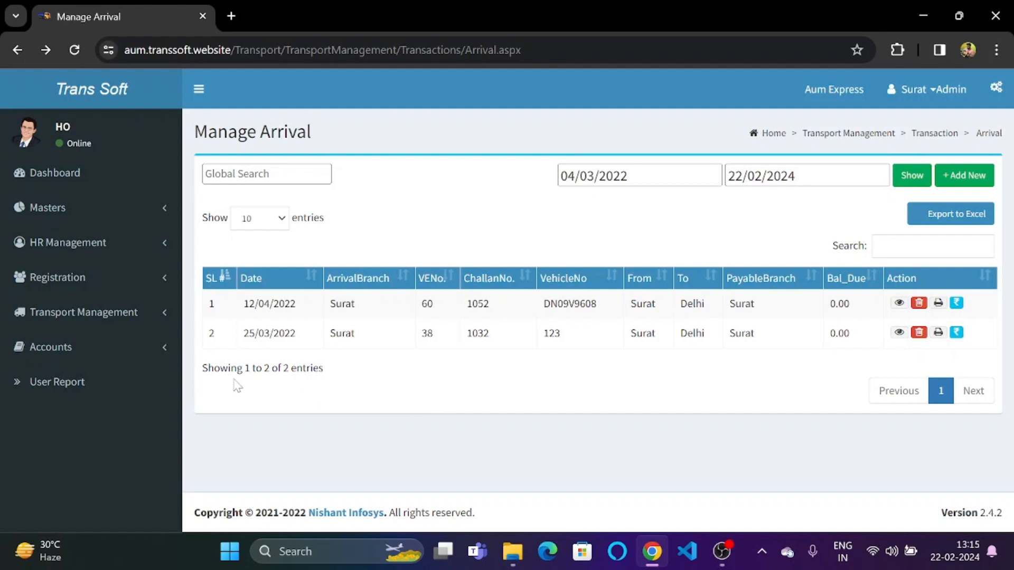
pyautogui.moveTo(606, 374)
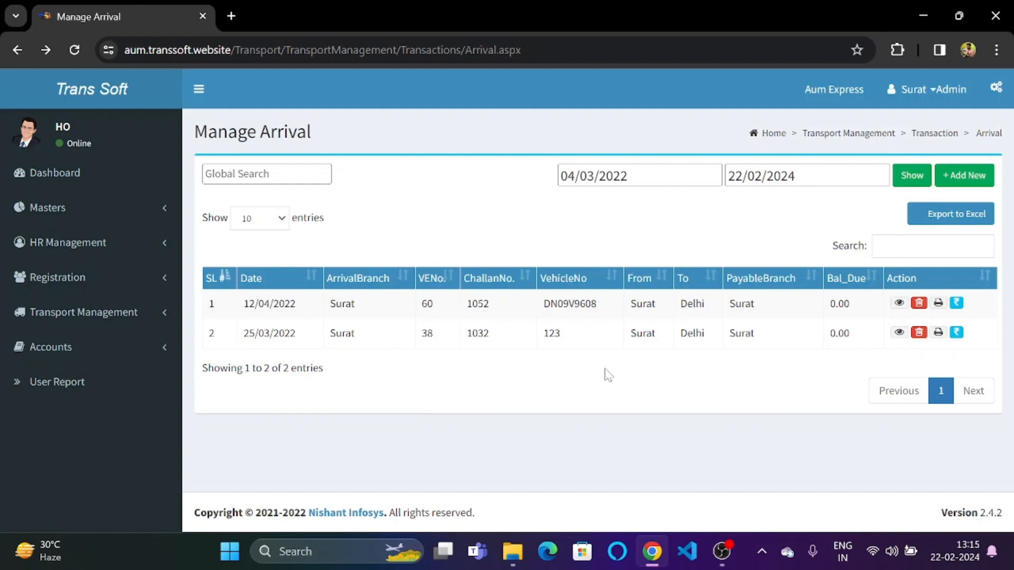
pyautogui.moveTo(799, 301)
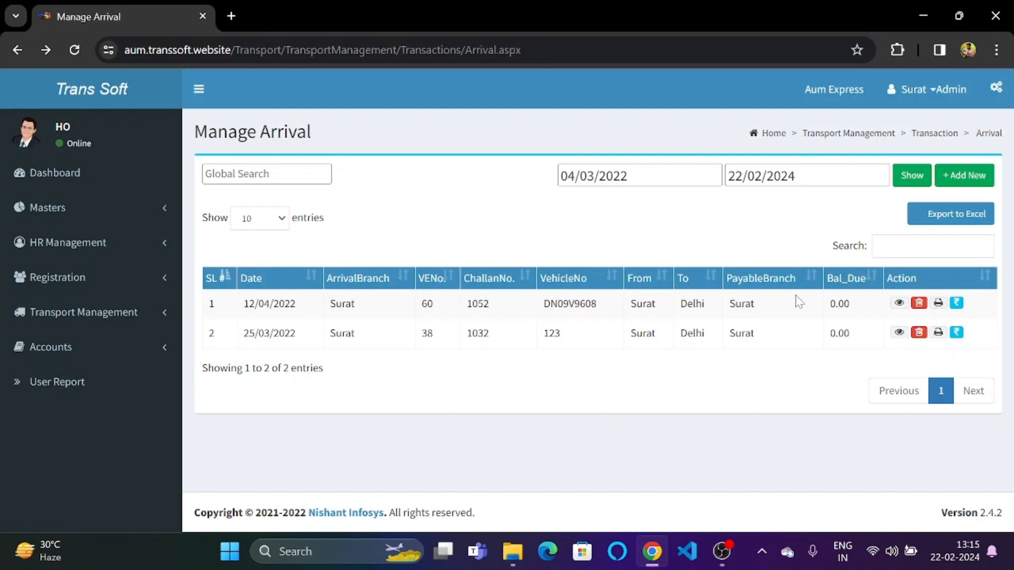
pyautogui.moveTo(839, 295)
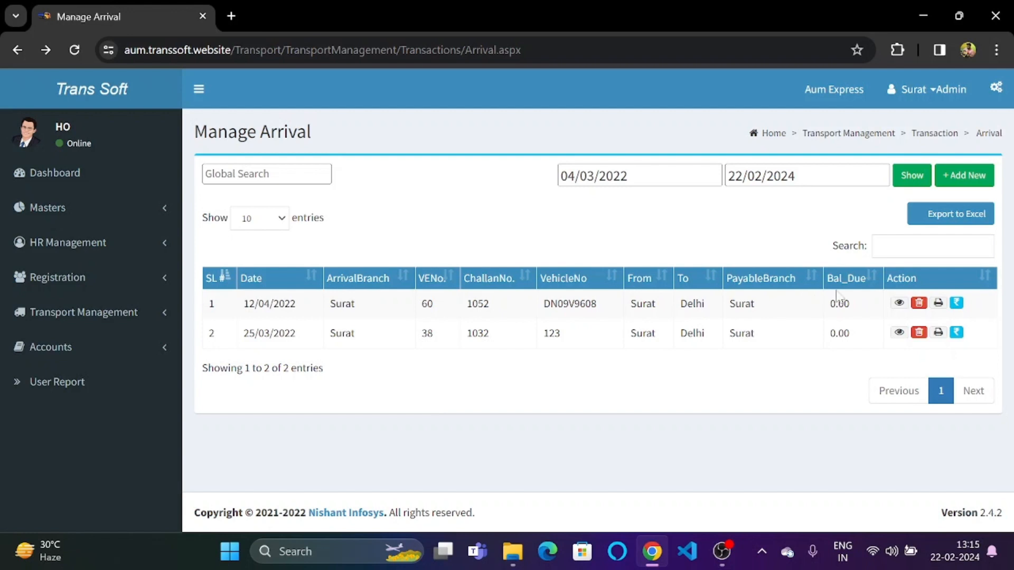
pyautogui.moveTo(898, 303)
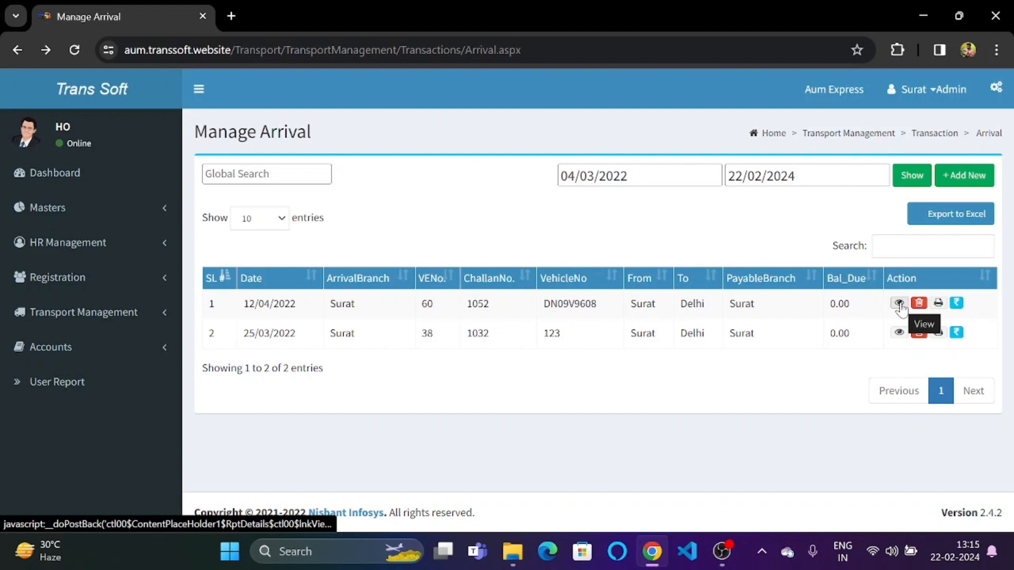
pyautogui.click(898, 303)
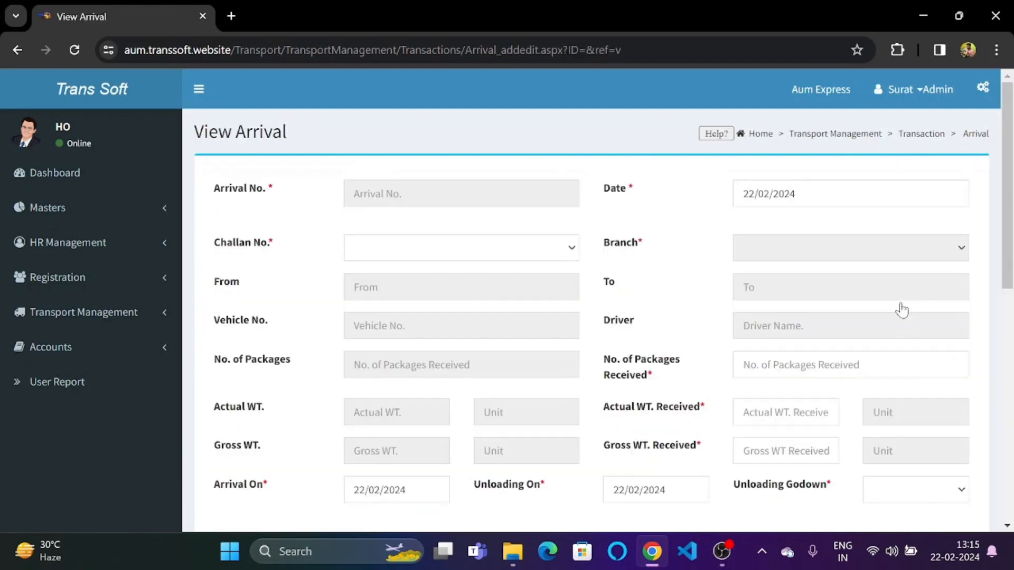
pyautogui.click(460, 247)
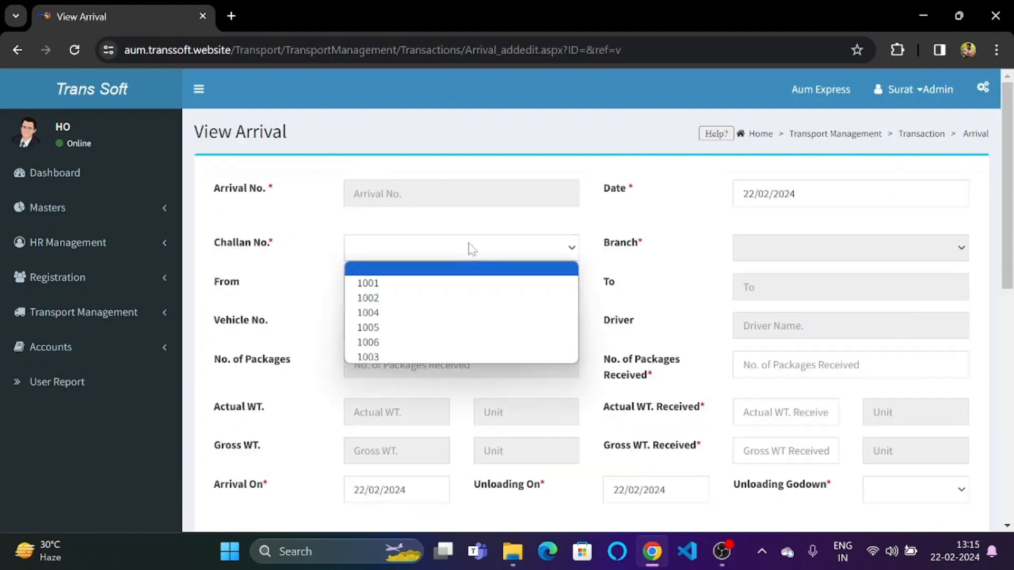
pyautogui.moveTo(440, 297)
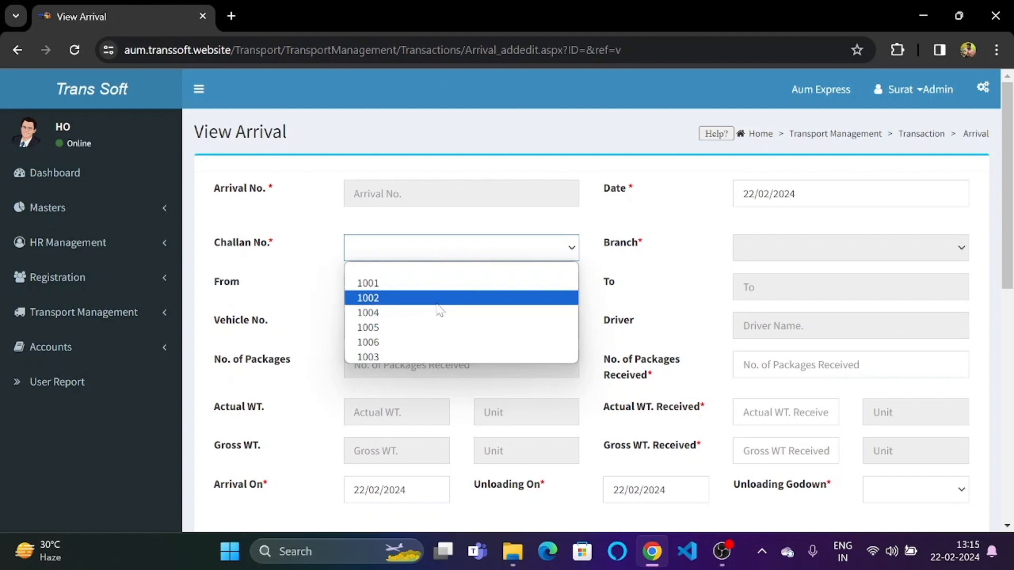
pyautogui.click(368, 297)
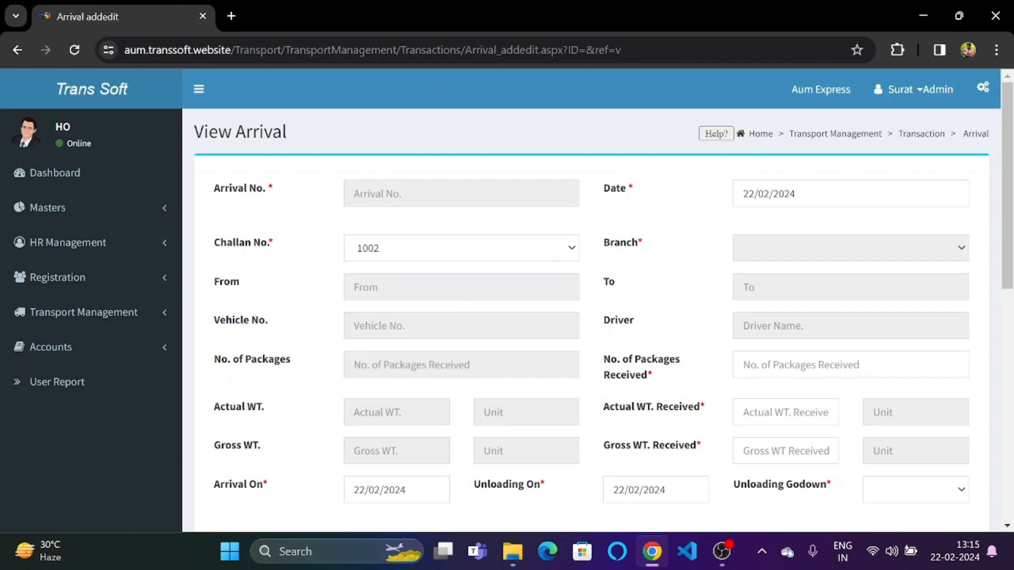
pyautogui.click(459, 247)
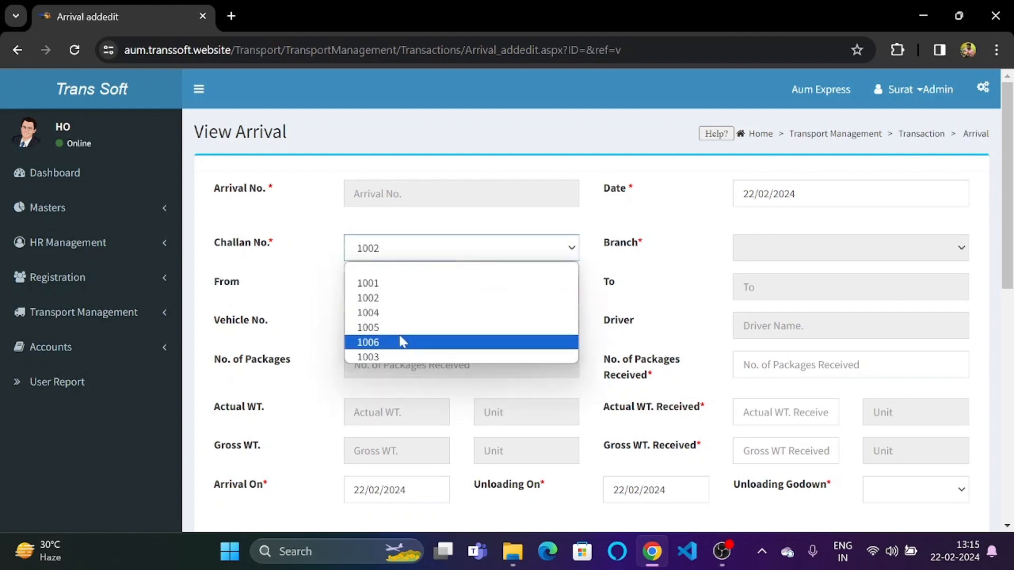
pyautogui.click(367, 312)
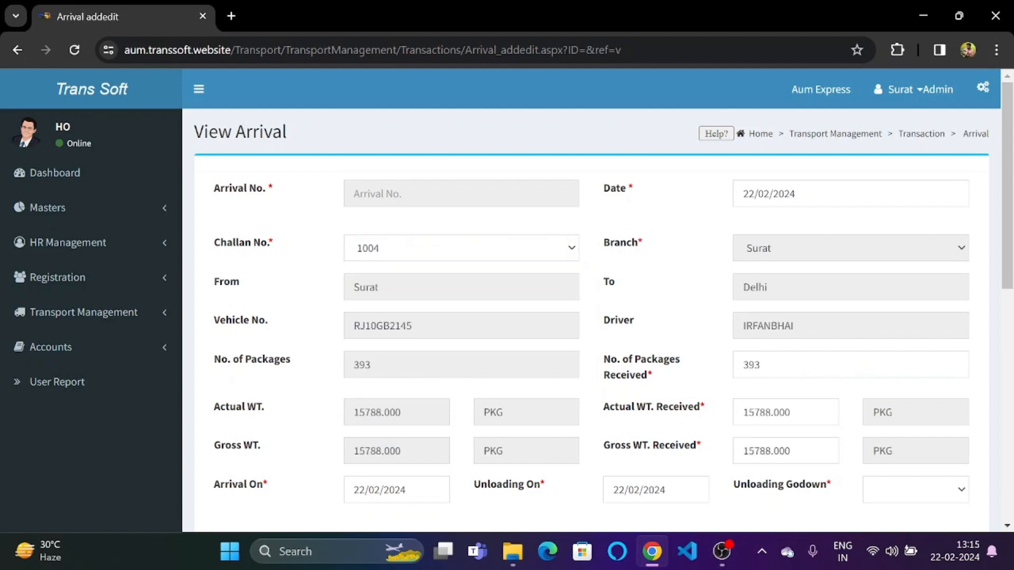
pyautogui.moveTo(391, 253)
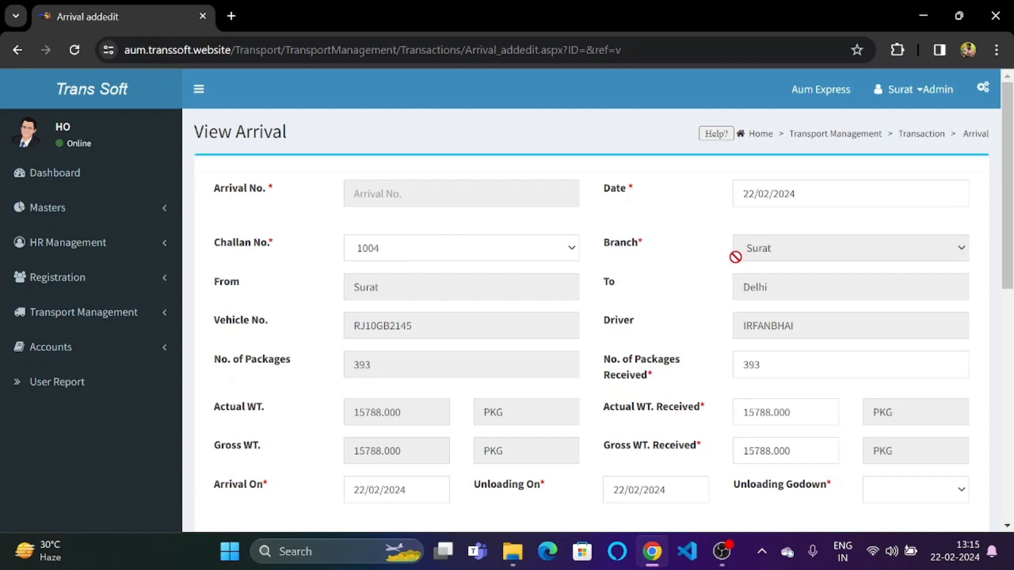
pyautogui.moveTo(713, 290)
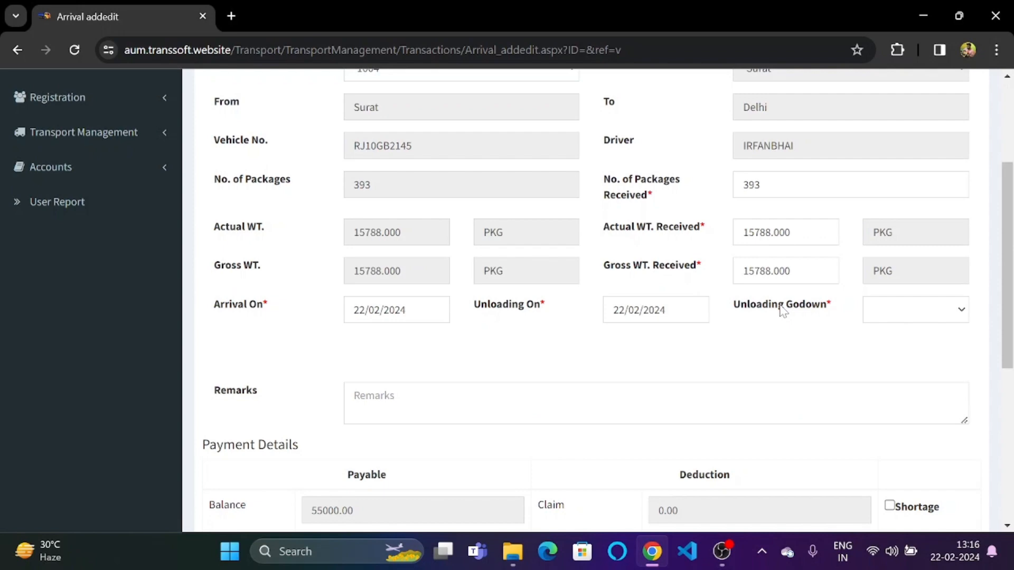
# Step: Scroll down the arrival form to the Payment Details section
pyautogui.scroll(-3)
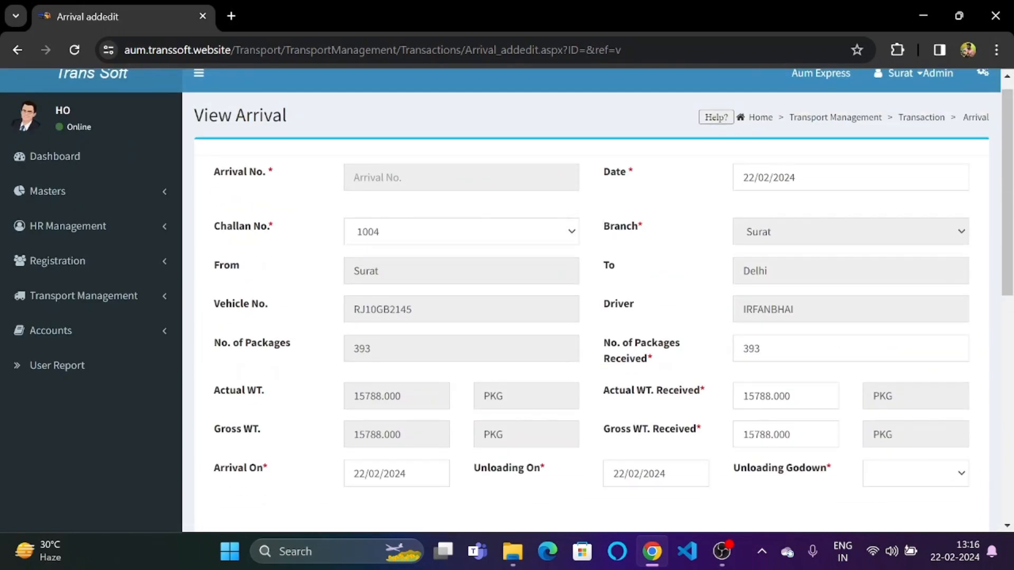
pyautogui.scroll(-3)
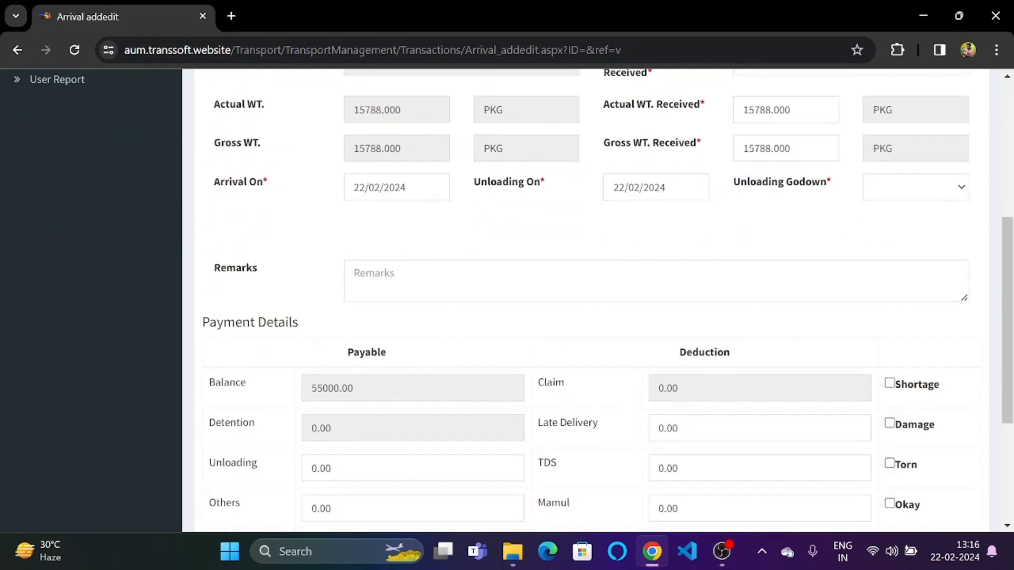
pyautogui.scroll(-3)
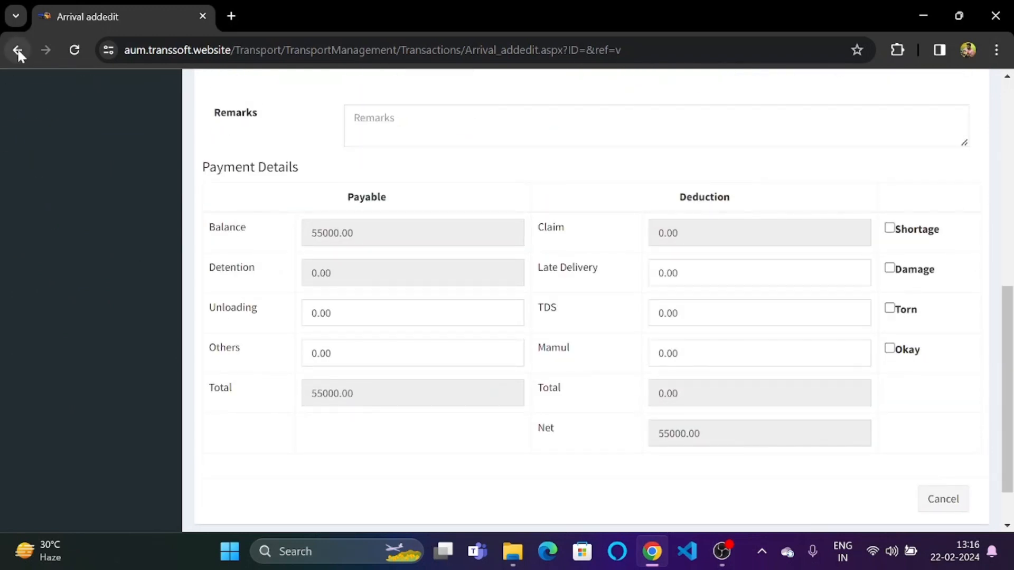
# Step: Go back through the pages to the Manage Arrival list
pyautogui.click(18, 50)
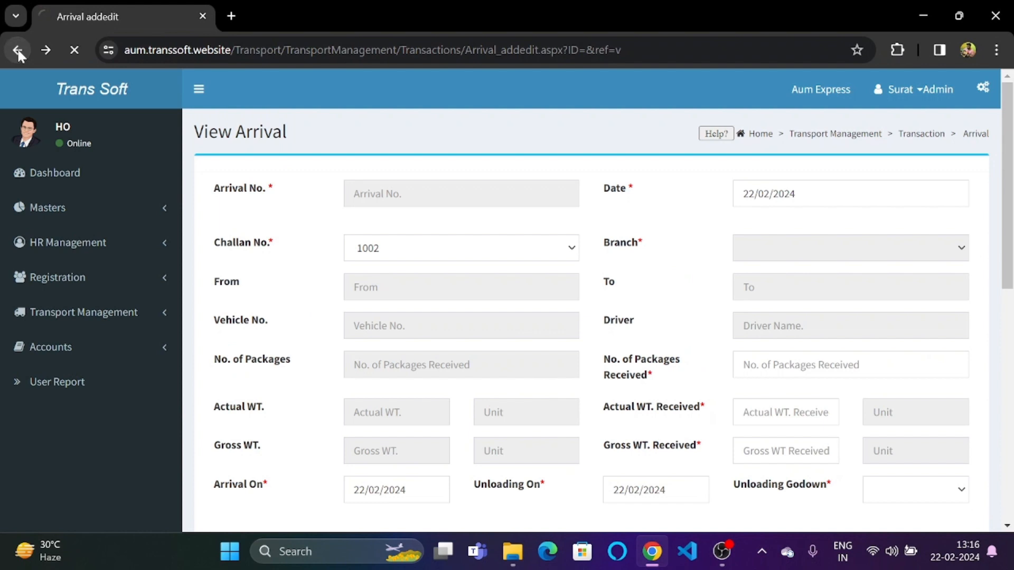
pyautogui.click(18, 50)
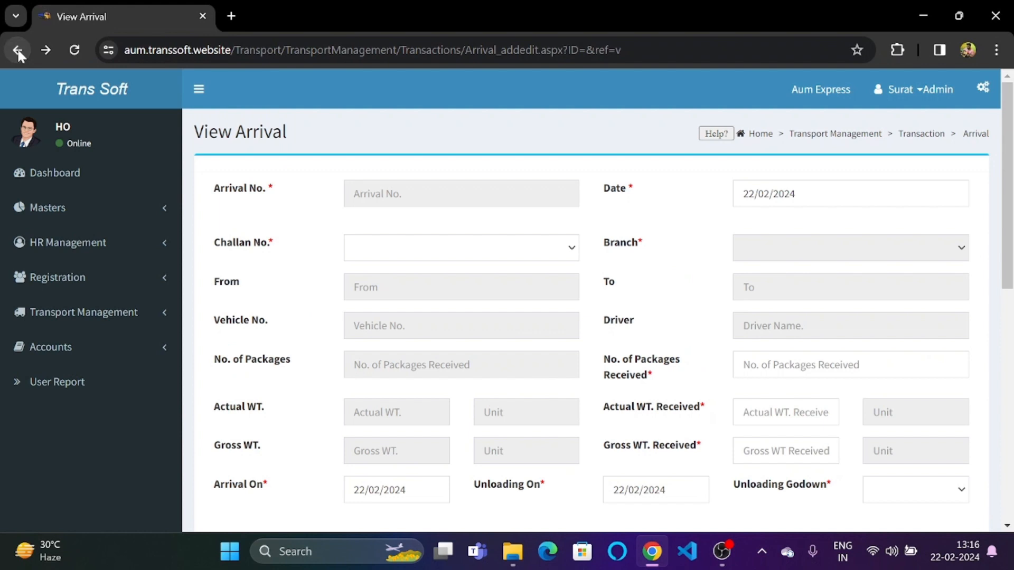
pyautogui.click(18, 49)
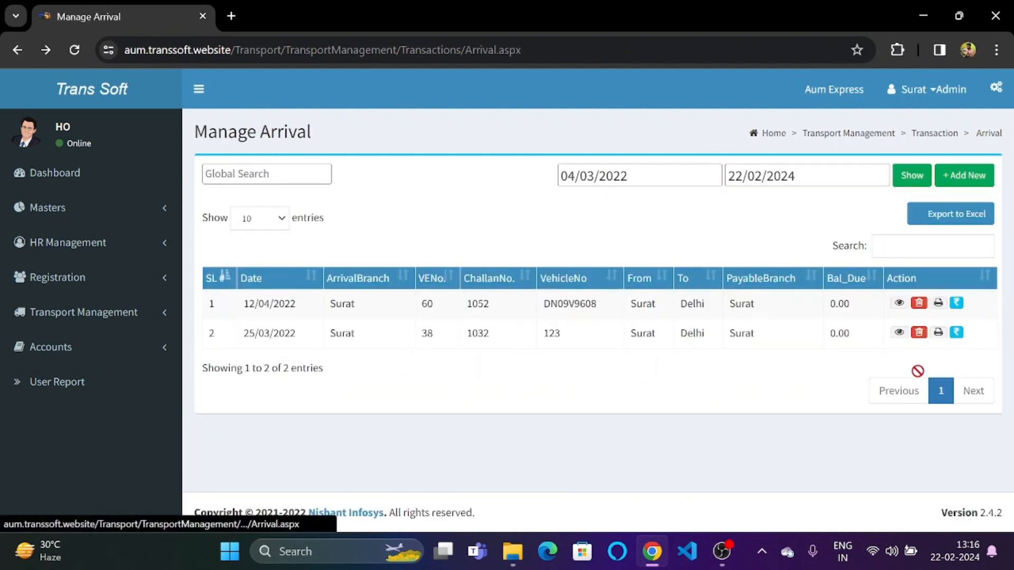
pyautogui.moveTo(917, 303)
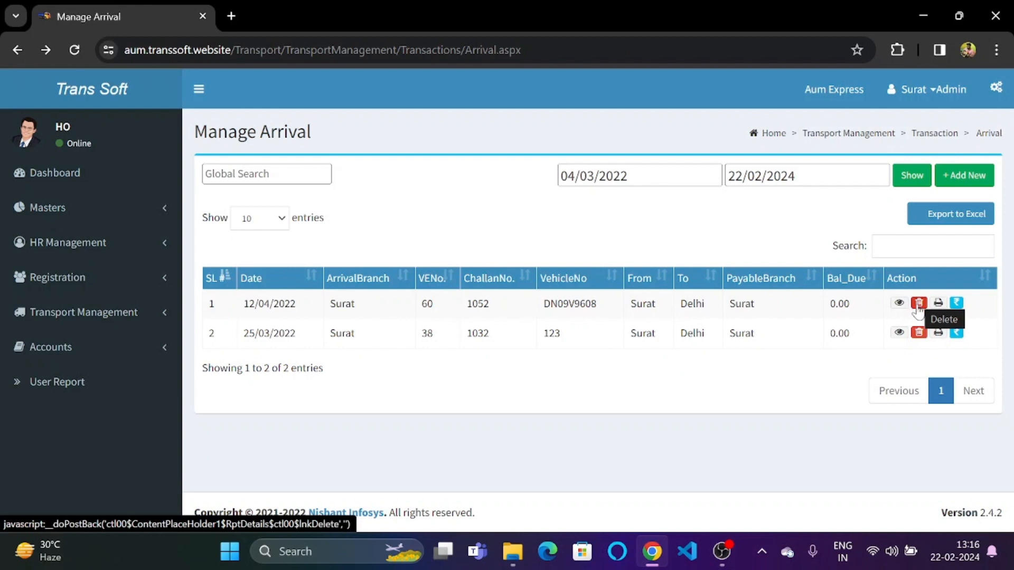
pyautogui.moveTo(917, 332)
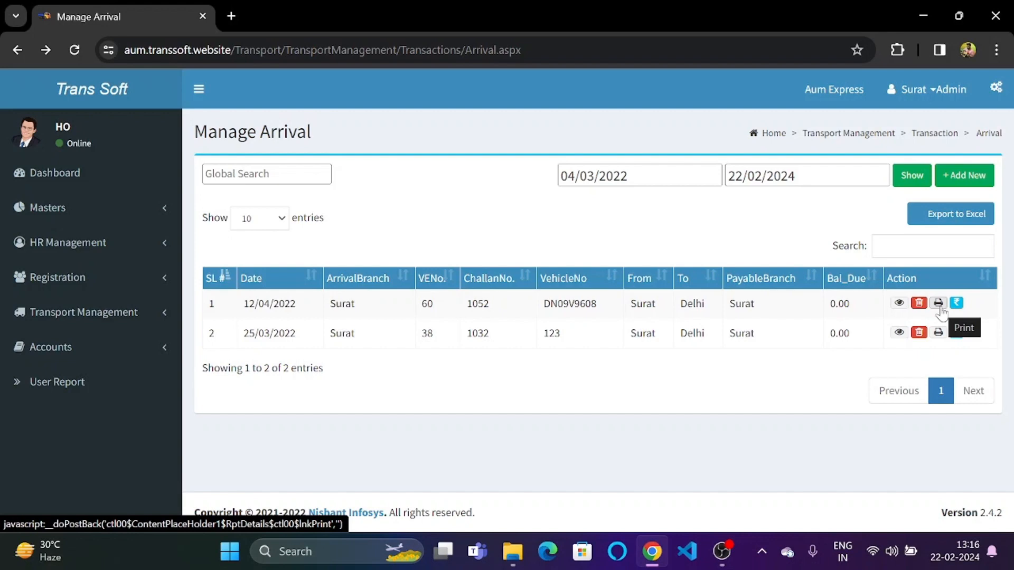
# Step: Print the first arrival's lorry manifest M/F 1009, Surat to Delhi, and scroll through it
pyautogui.click(938, 303)
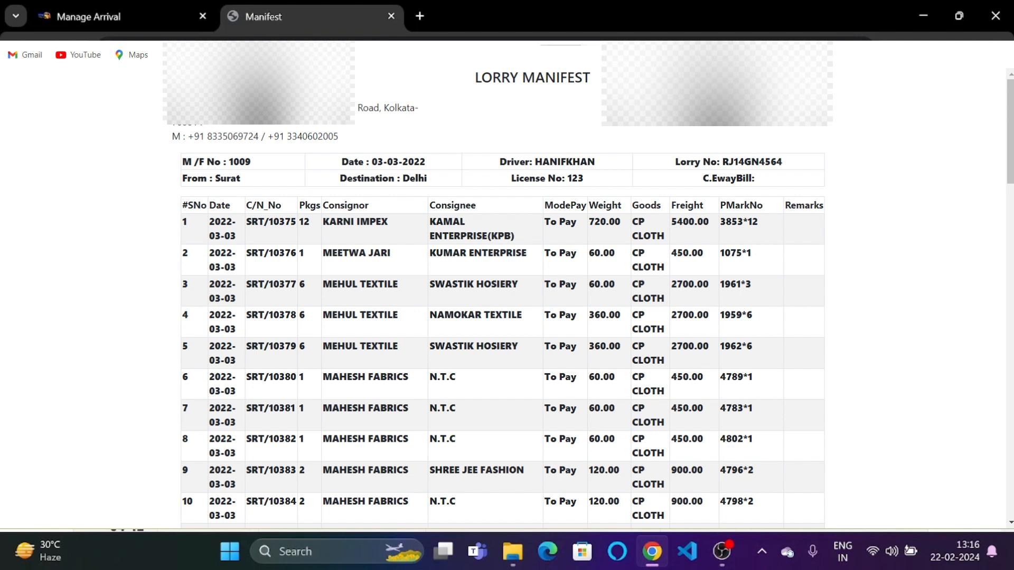
pyautogui.scroll(-3)
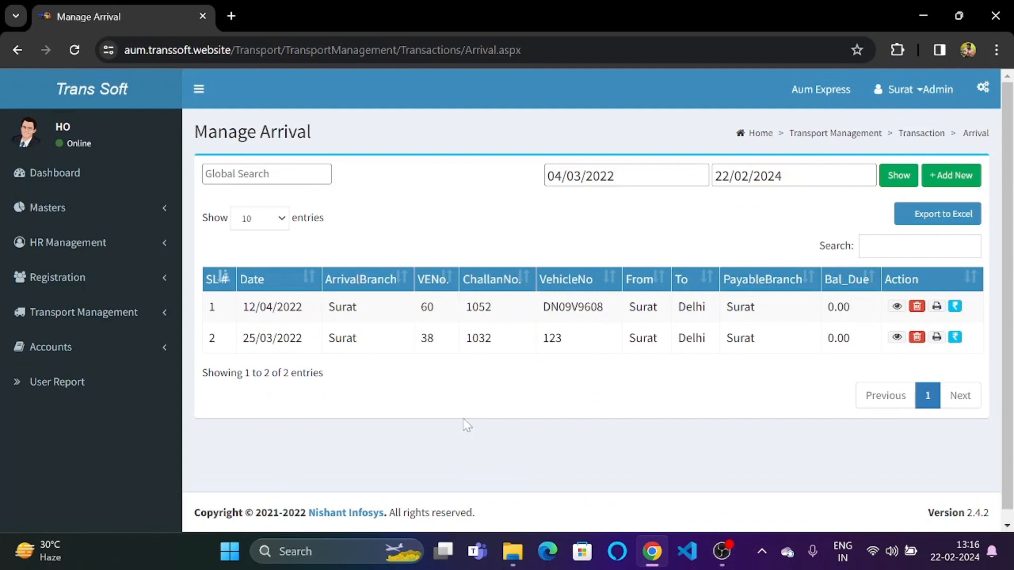
# Step: Go to the Dashboard and scroll down its transport module tiles
pyautogui.click(54, 172)
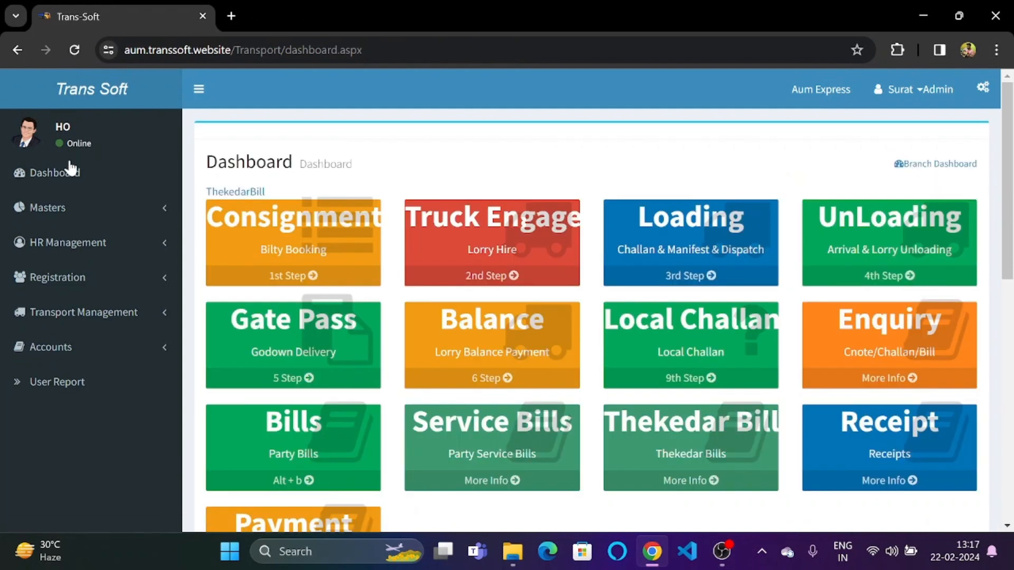
pyautogui.moveTo(443, 360)
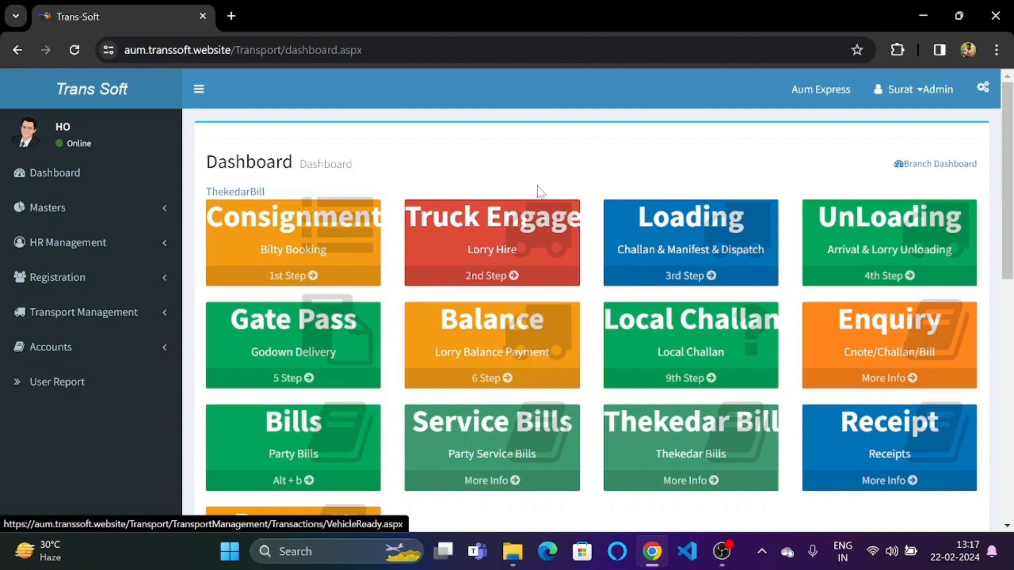
pyautogui.scroll(-3)
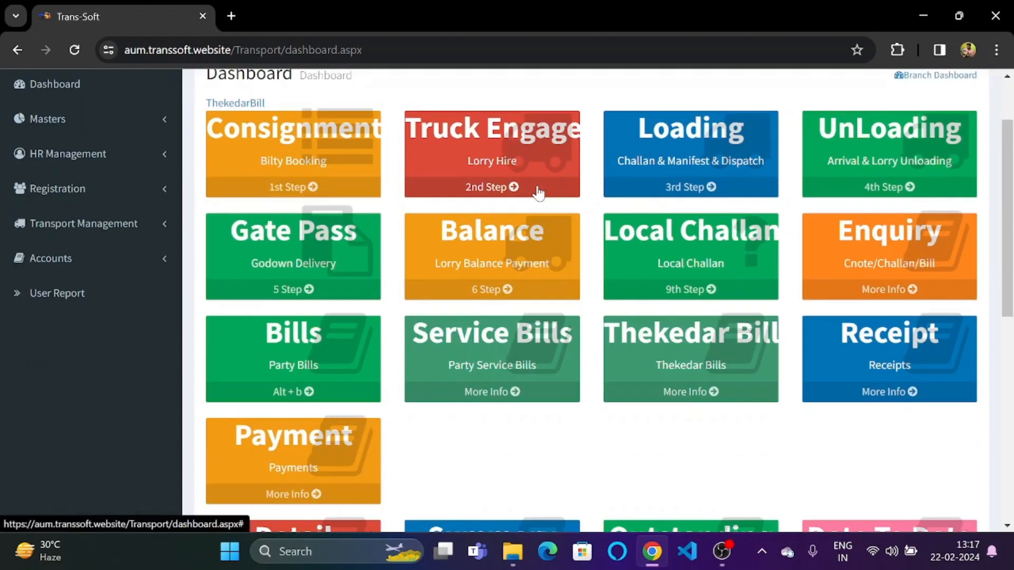